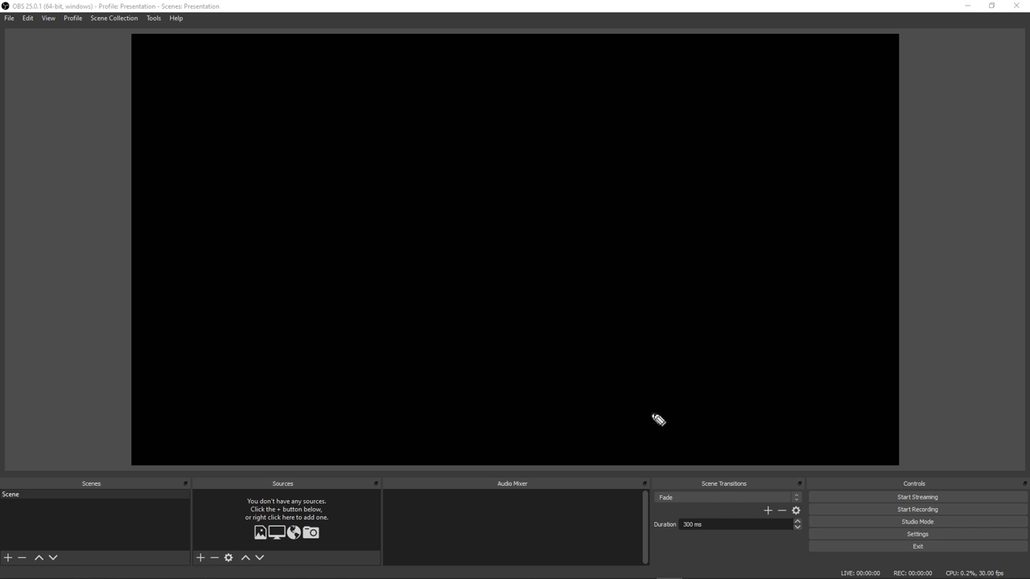
Arrange the OBS window and panels by dragging them into place
left_click_drag(658, 420, 412, 110)
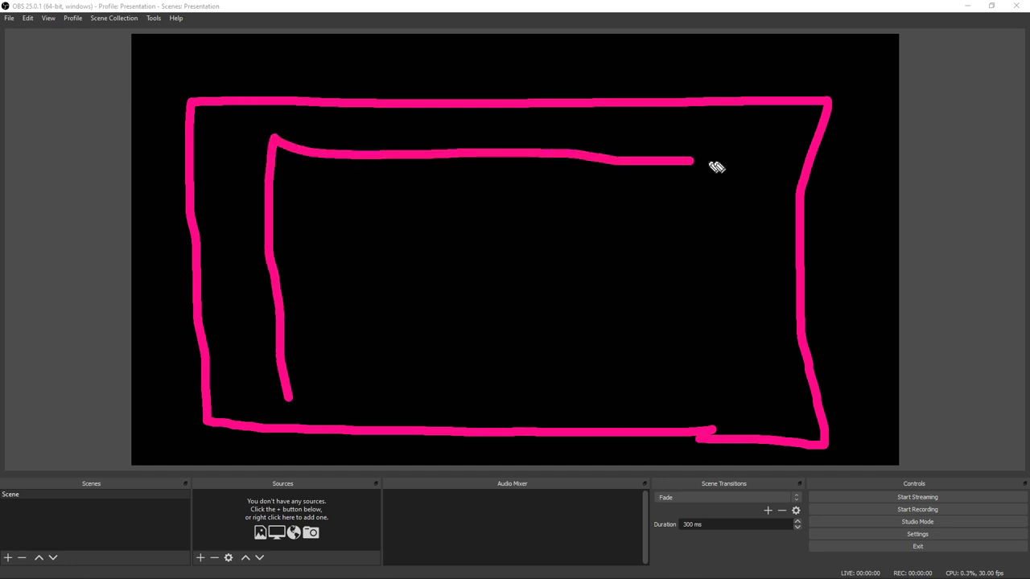
left_click_drag(689, 159, 293, 396)
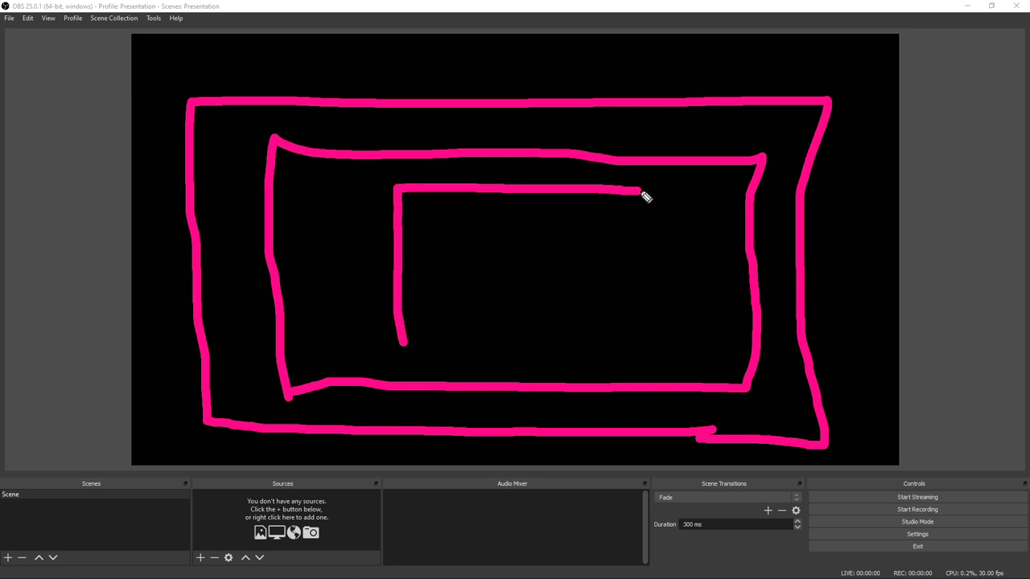
left_click_drag(644, 197, 406, 362)
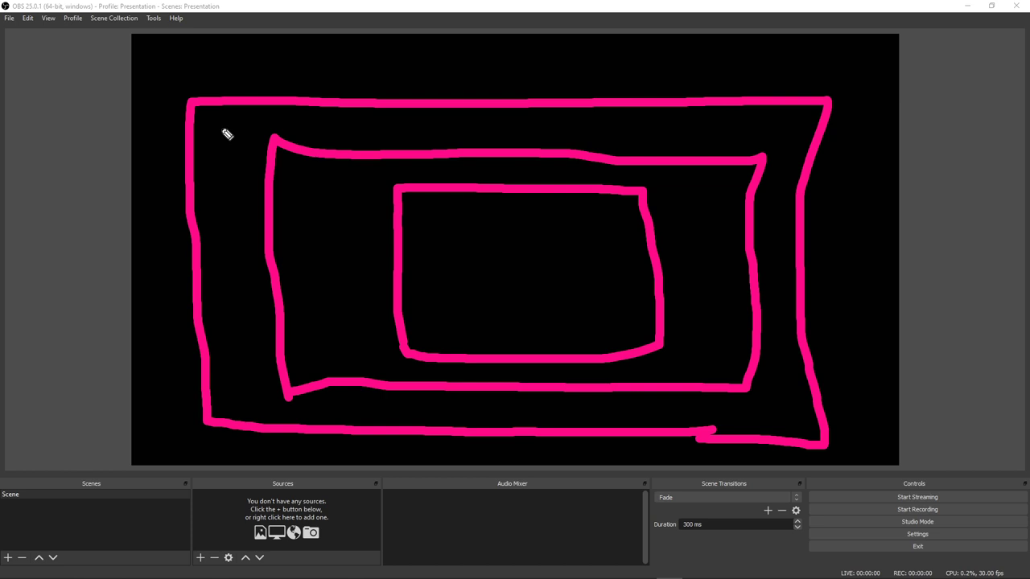
left_click_drag(225, 135, 226, 169)
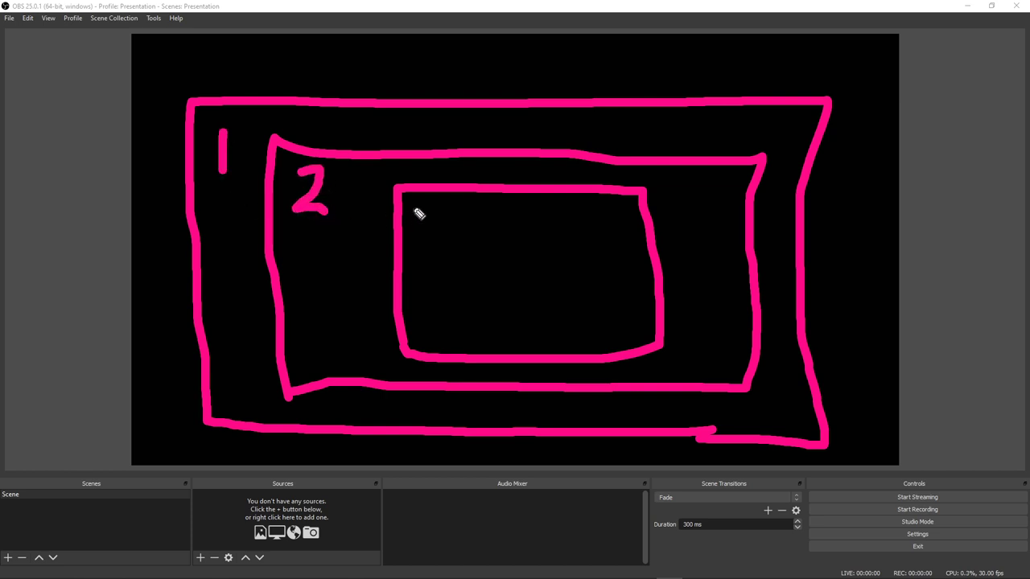
left_click_drag(422, 210, 438, 249)
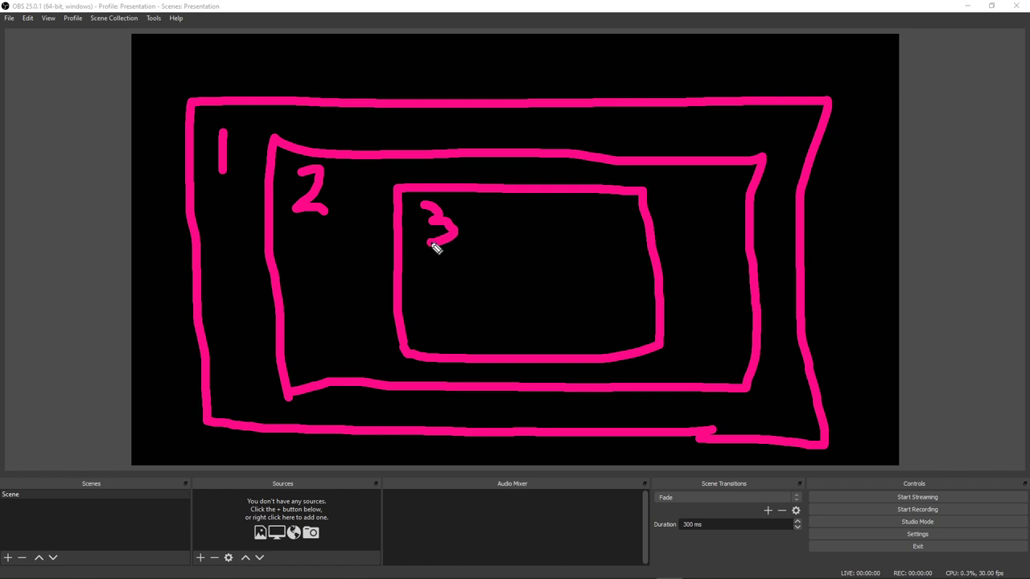
mouse_move(457, 274)
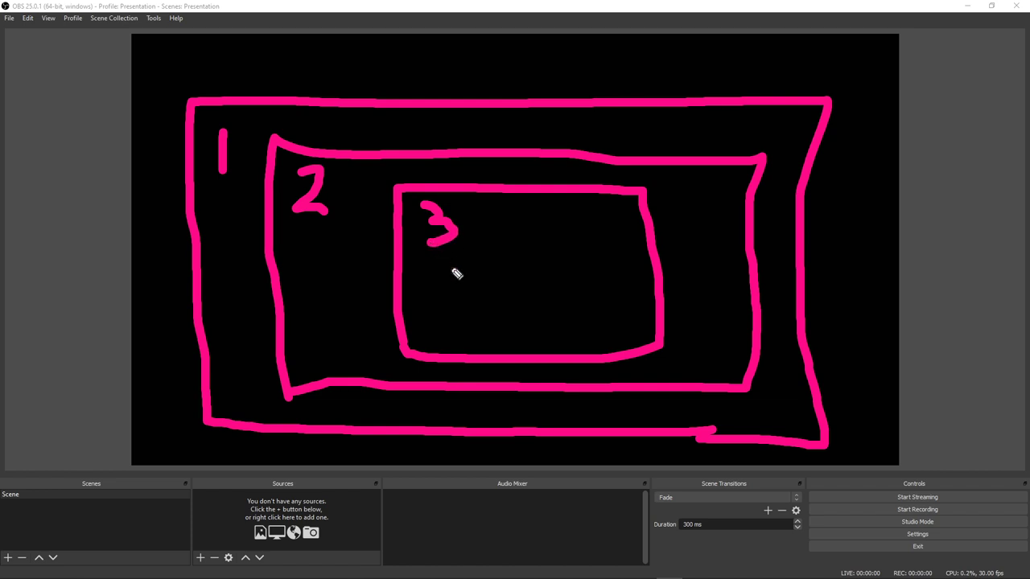
mouse_move(415, 512)
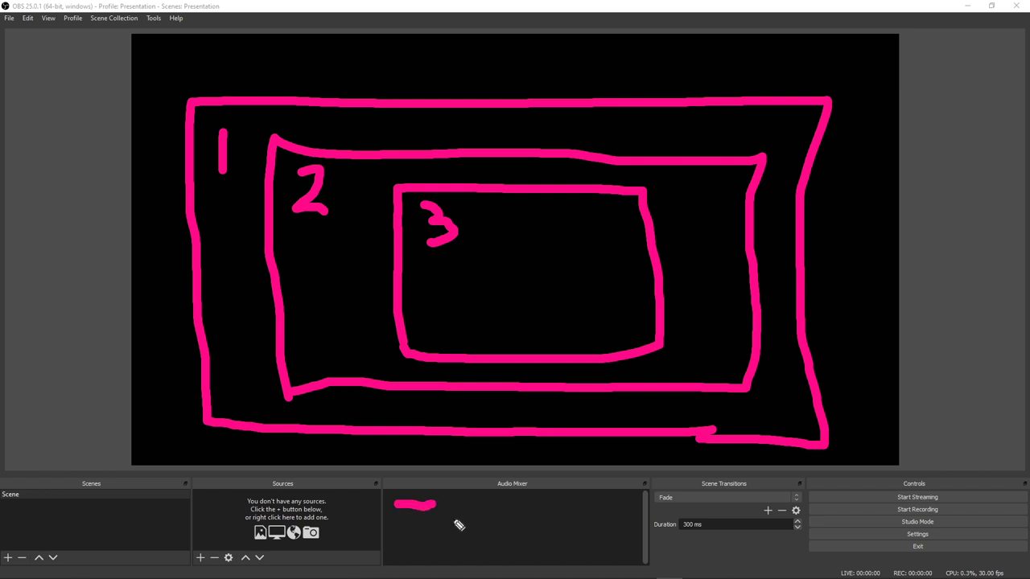
mouse_move(441, 521)
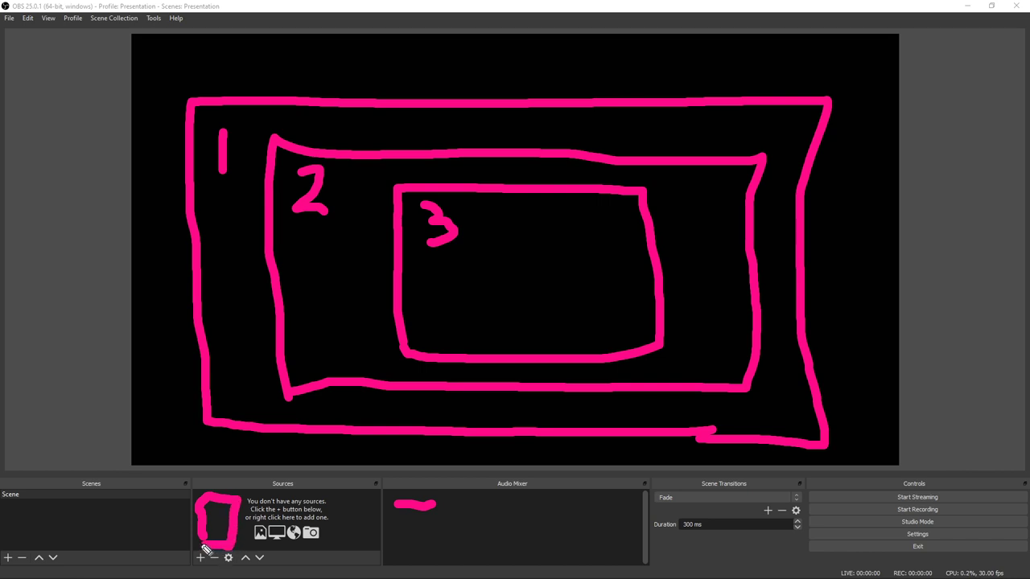
mouse_move(206, 544)
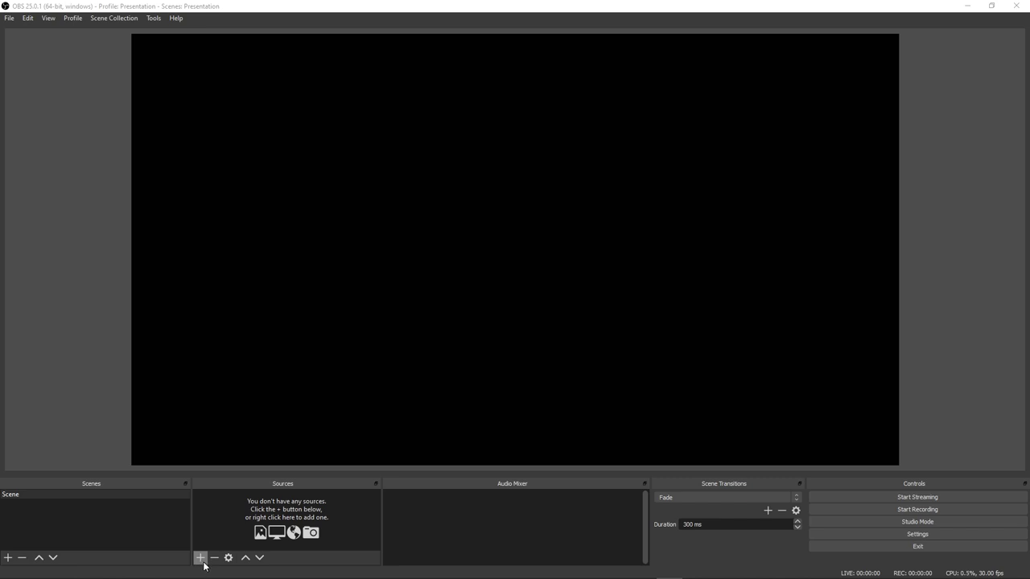
Add a Display Capture source of the whole monitor with Capture Cursor kept enabled
left_click(200, 557)
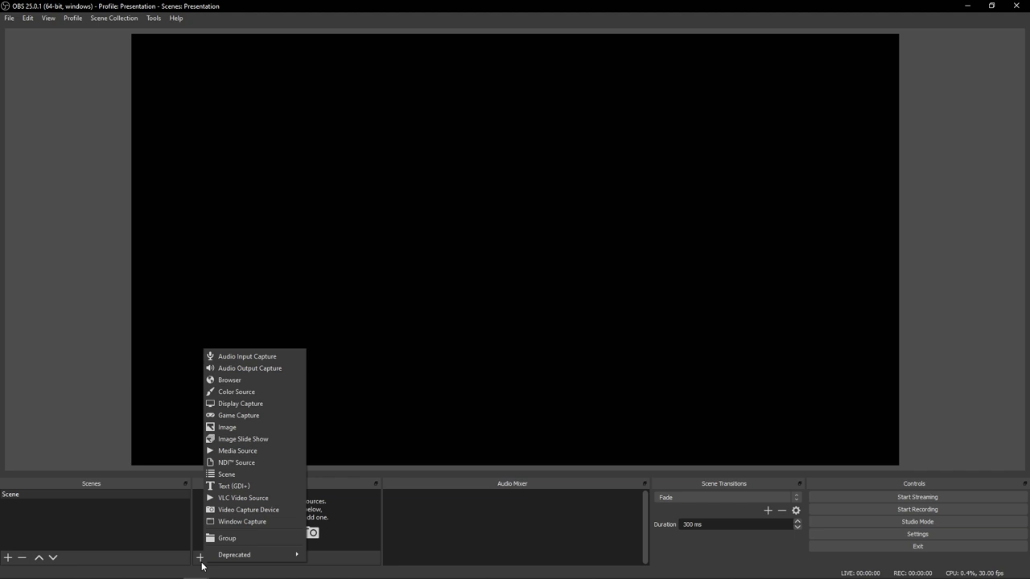
mouse_move(254, 402)
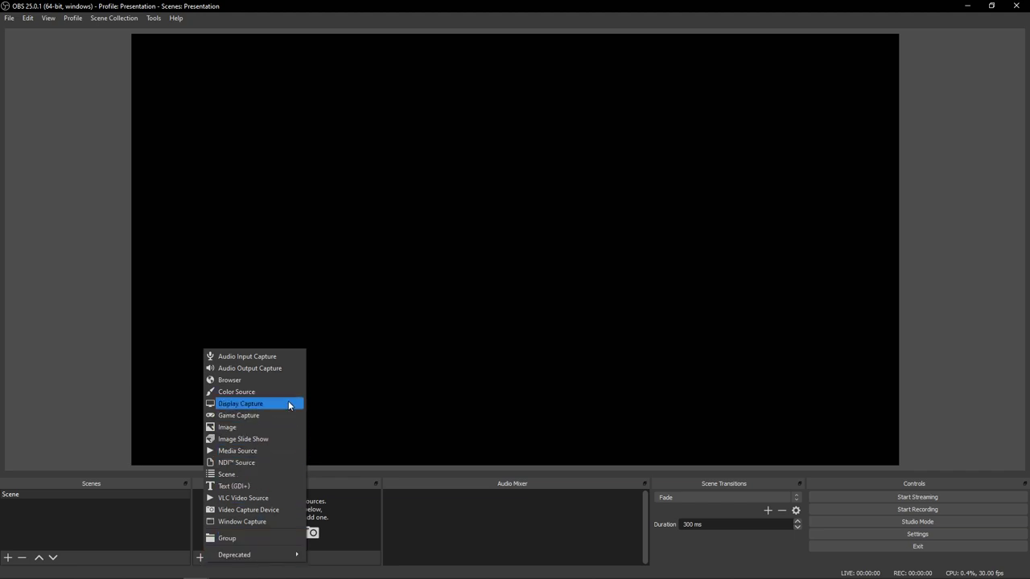
left_click(239, 402)
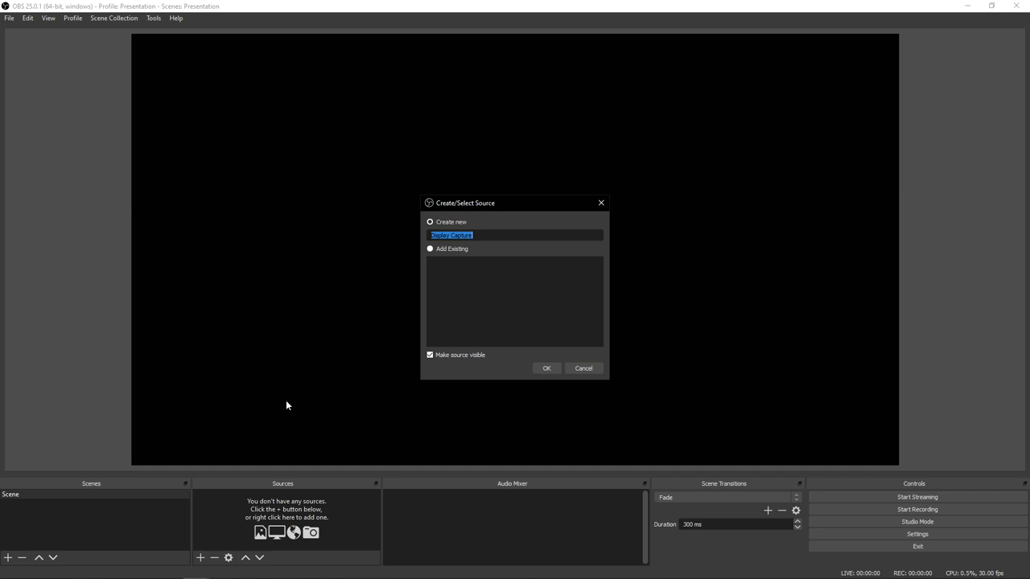
mouse_move(557, 405)
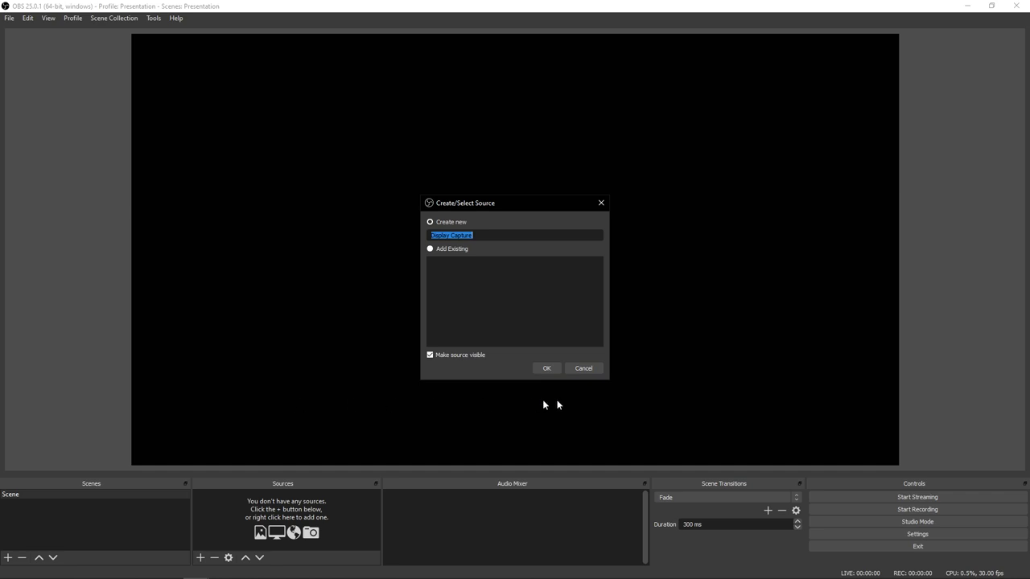
left_click(547, 367)
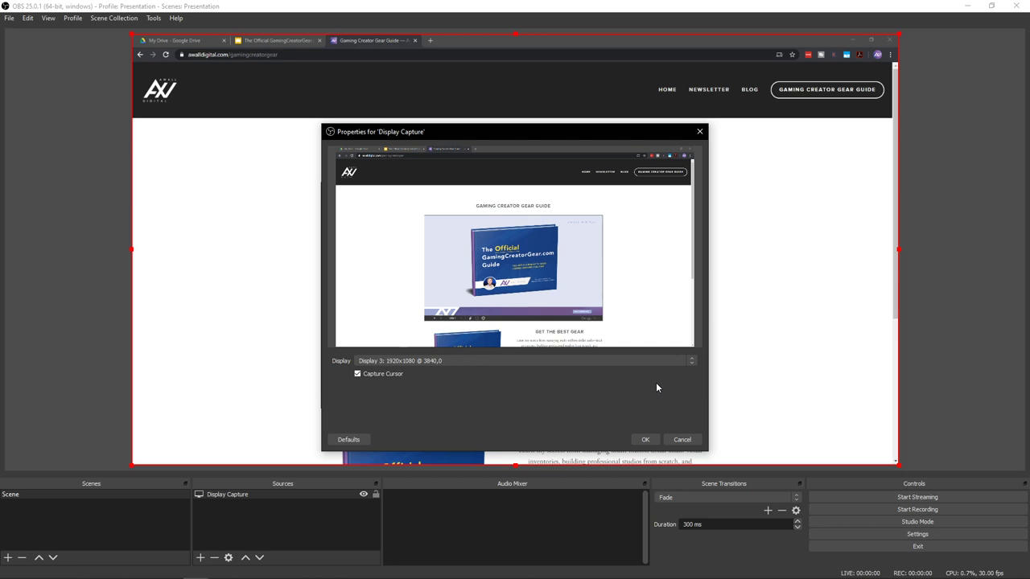
mouse_move(656, 388)
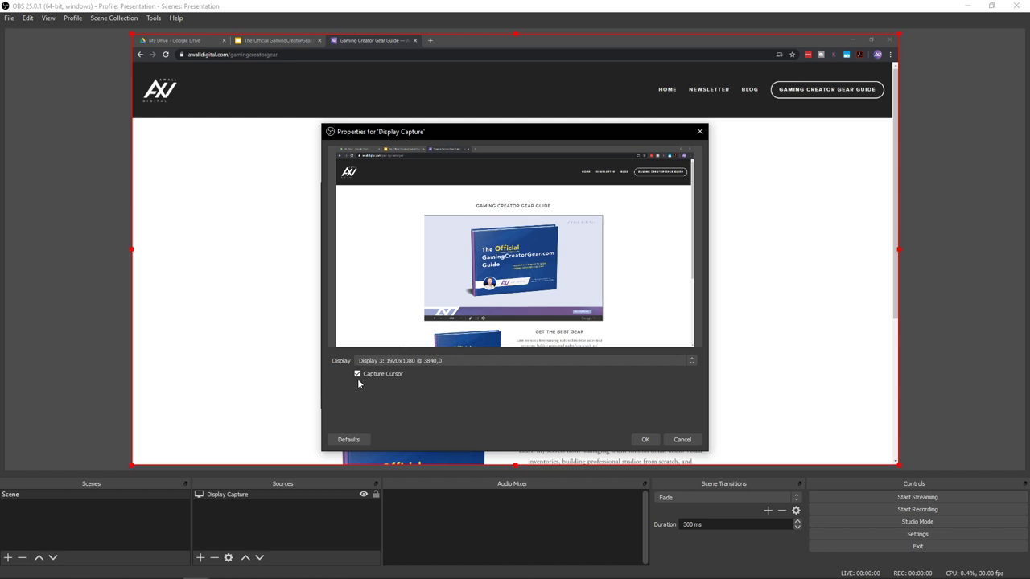
mouse_move(409, 391)
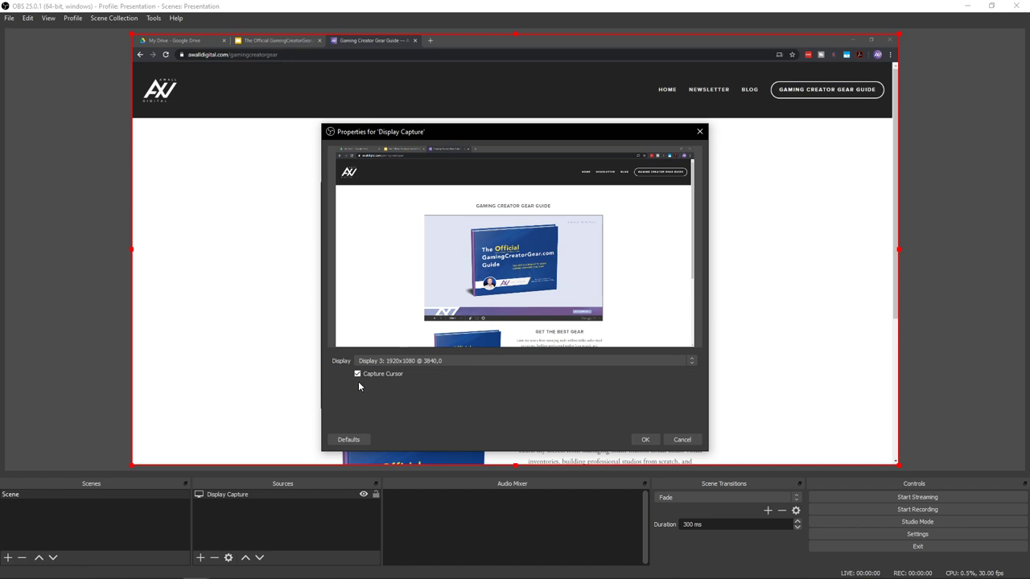
left_click(358, 374)
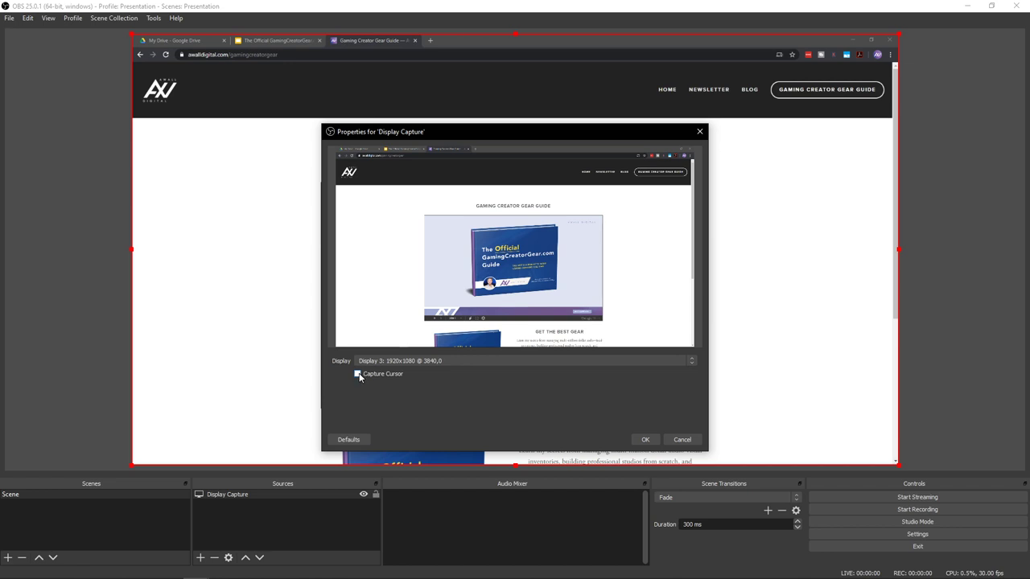
left_click(358, 373)
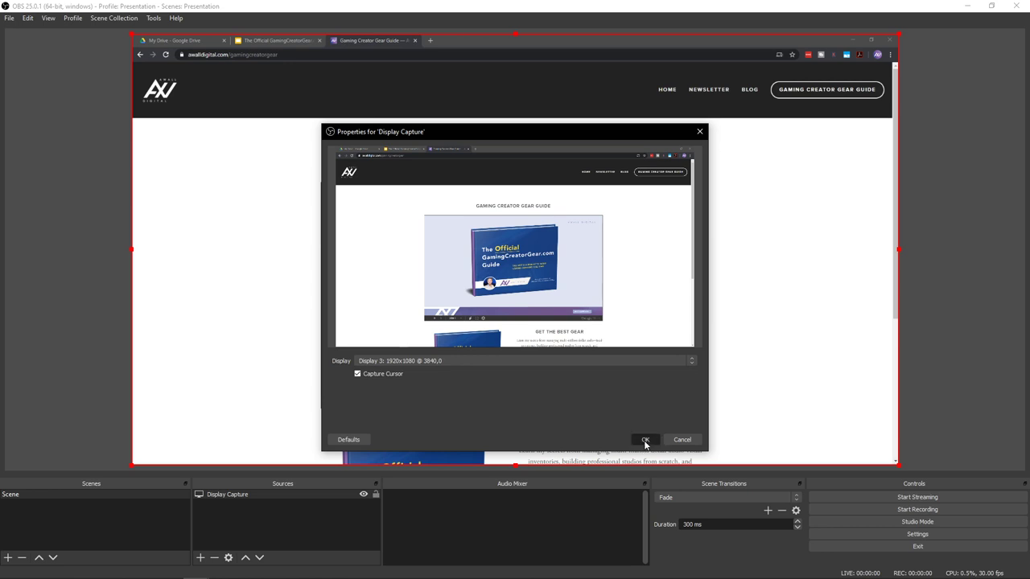
left_click(644, 439)
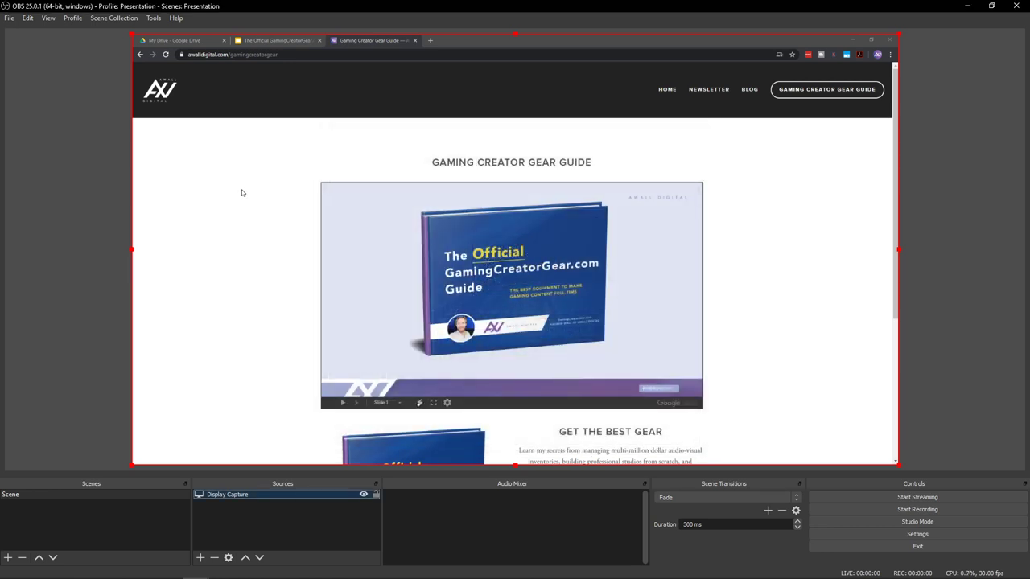
Switch the captured browser to the slides and fit the Display Capture to the canvas
left_click(277, 40)
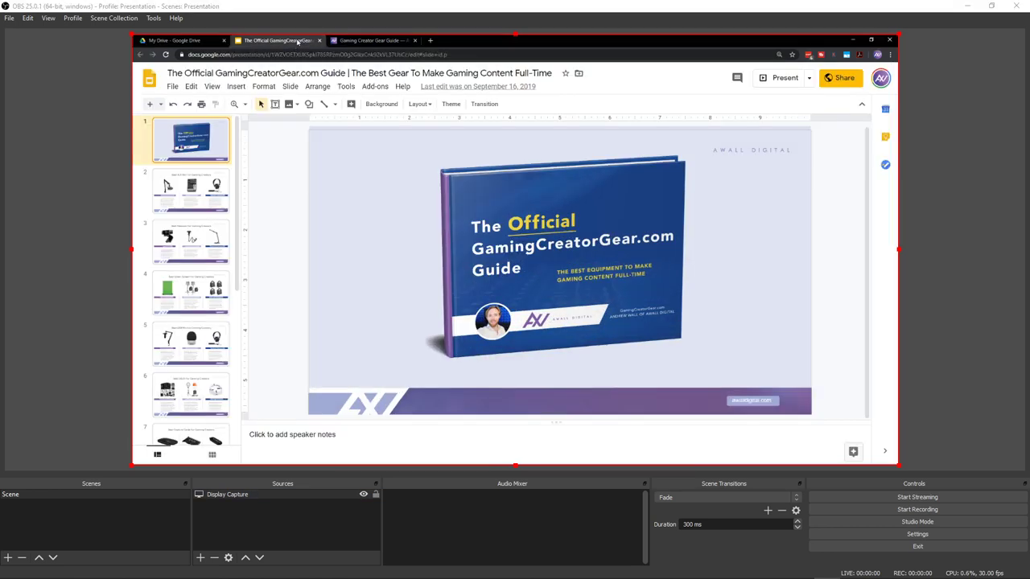
left_click(371, 40)
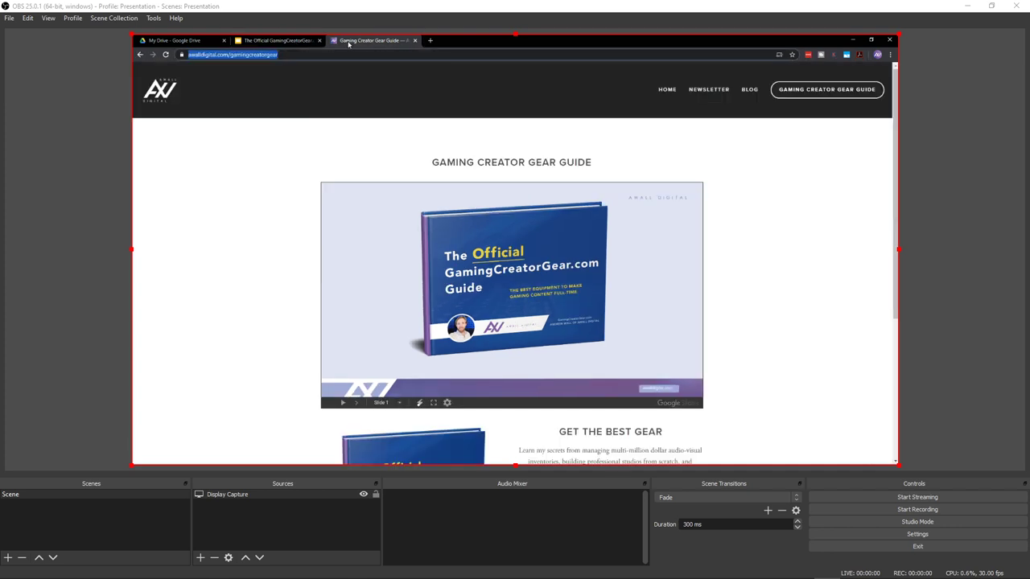
left_click(276, 41)
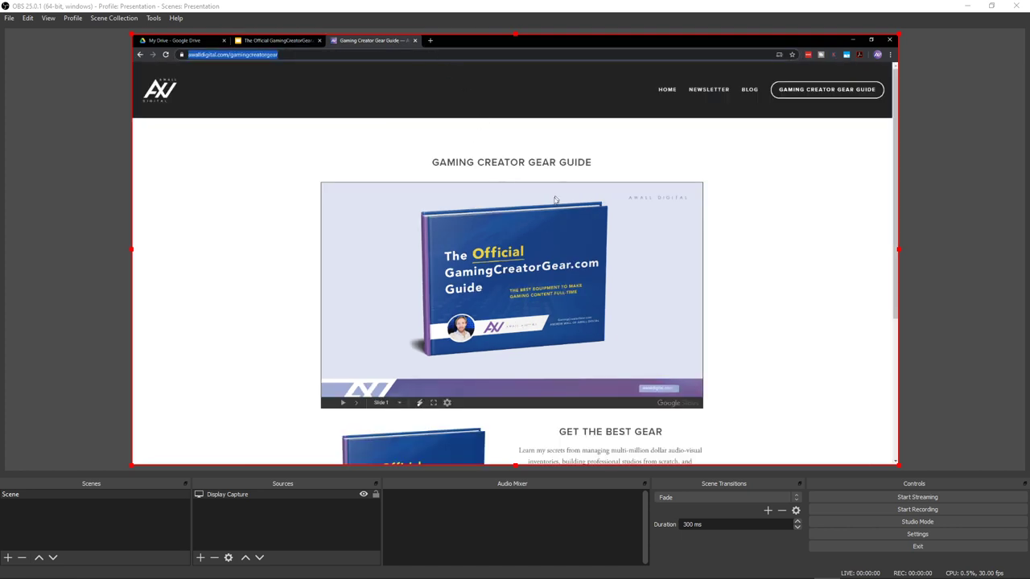
mouse_move(503, 177)
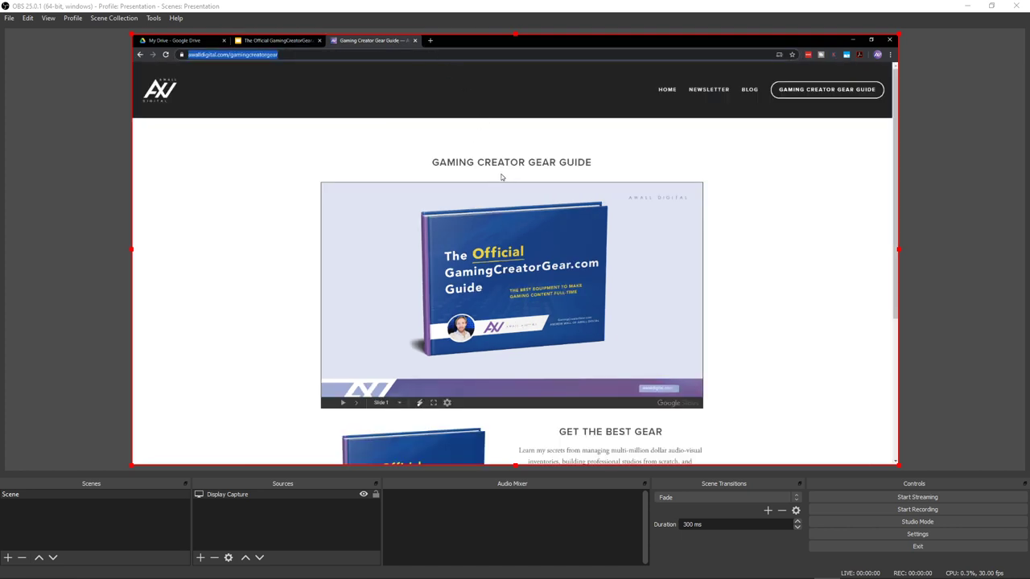
left_click(277, 40)
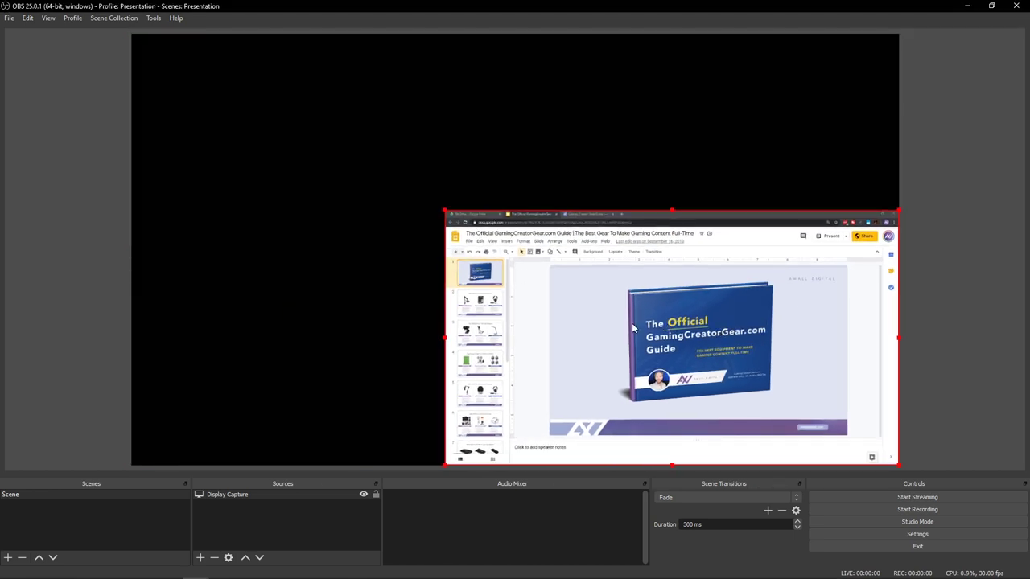
right_click(634, 328)
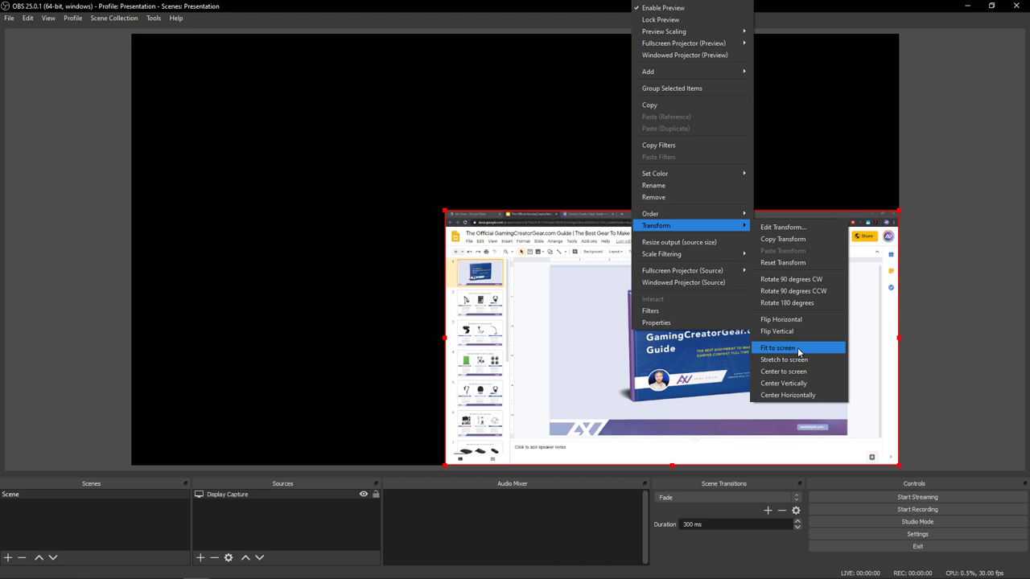
left_click(776, 348)
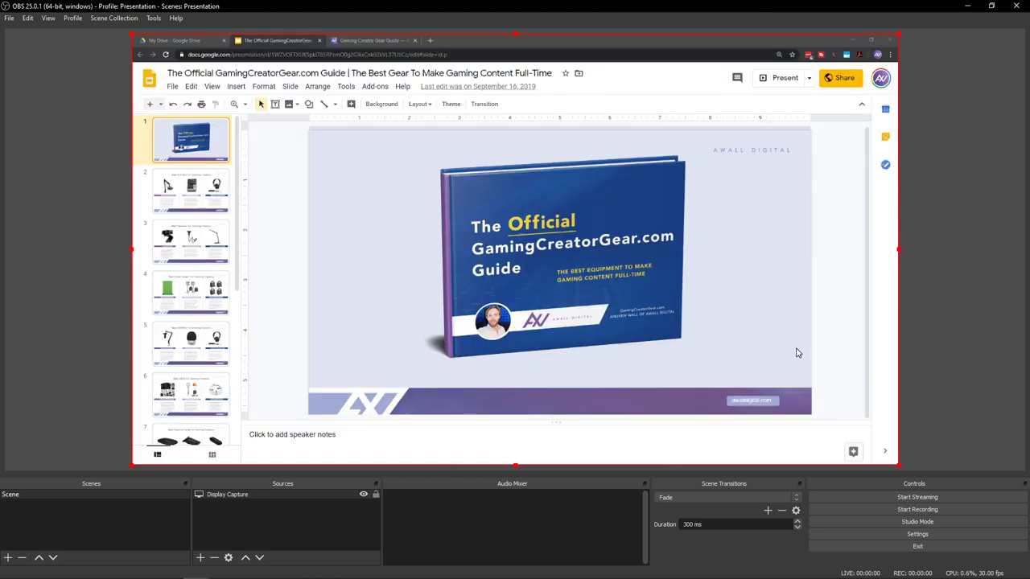
mouse_move(78, 213)
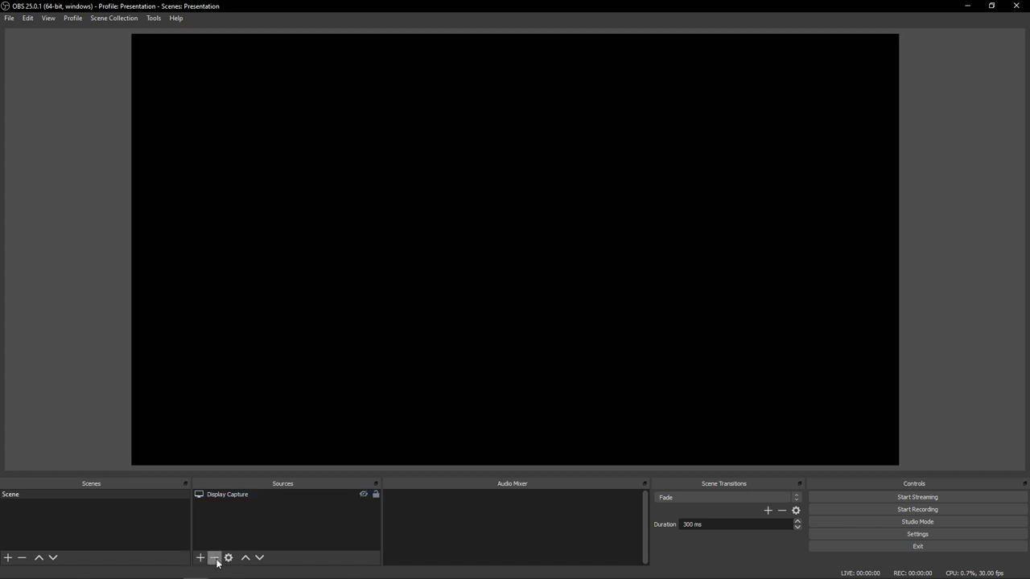
Add a Window Capture source set to the Chrome Gaming Creator Gear slides window
left_click(199, 557)
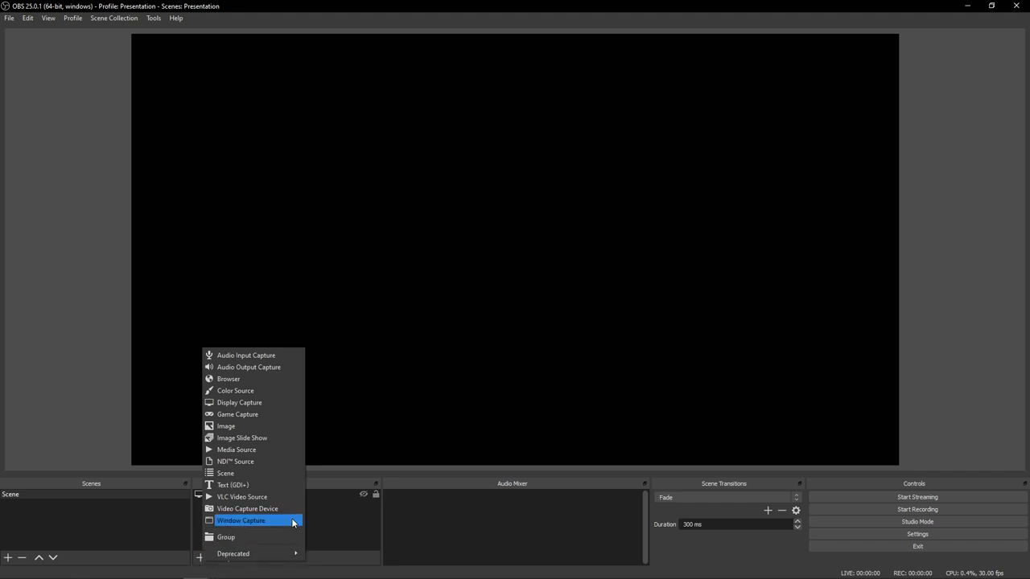
left_click(241, 522)
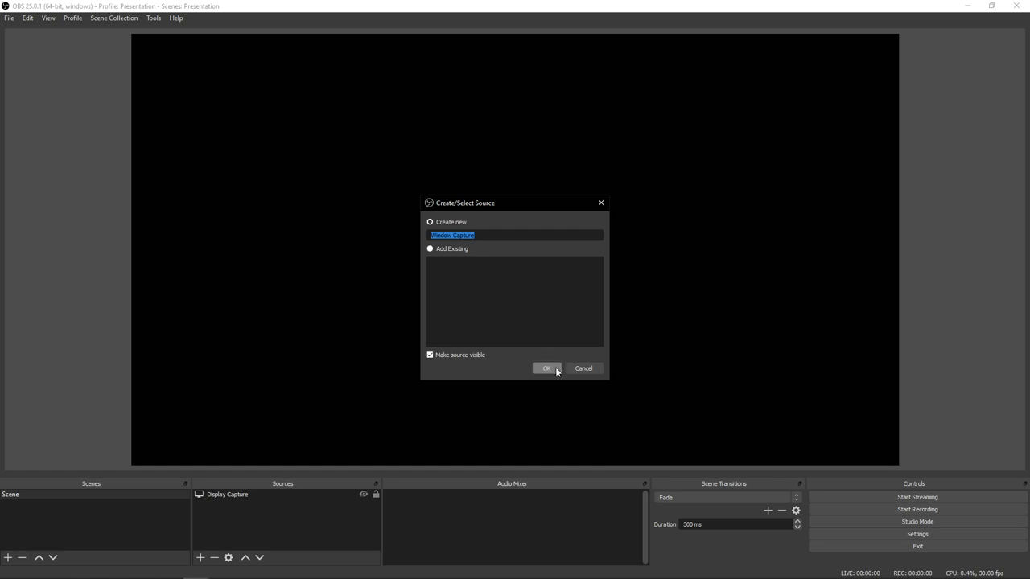
left_click(547, 367)
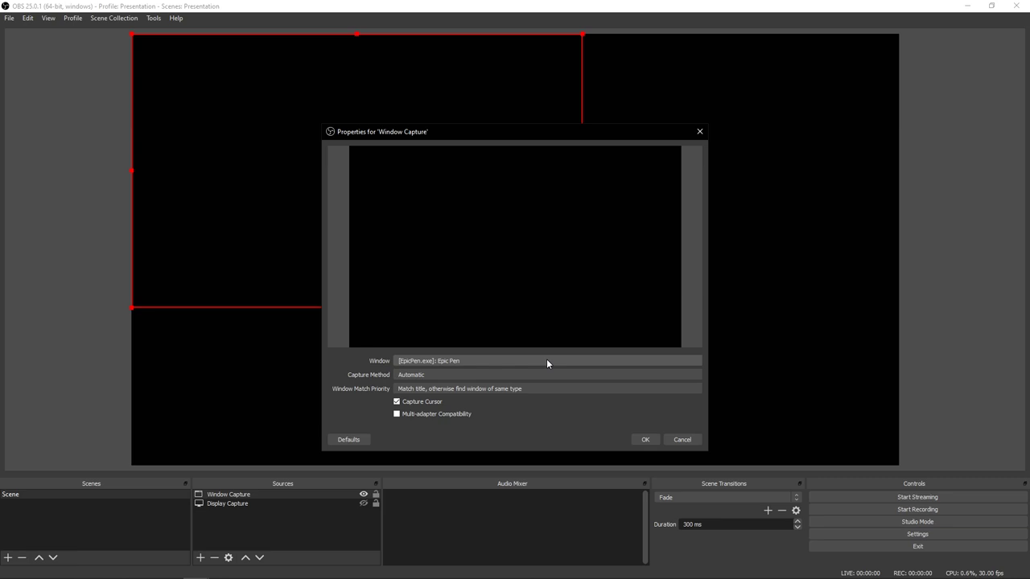
left_click(547, 361)
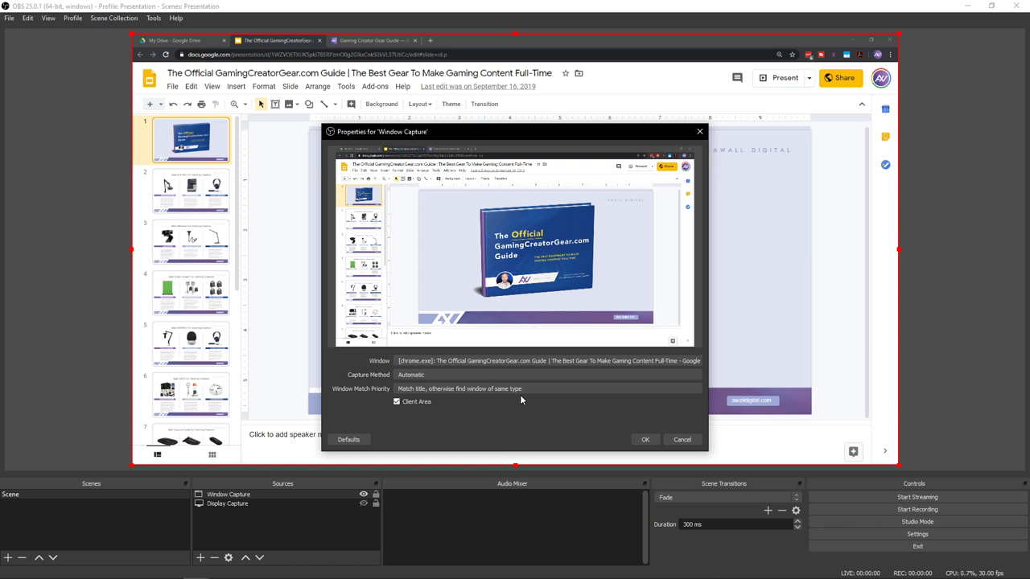
mouse_move(526, 412)
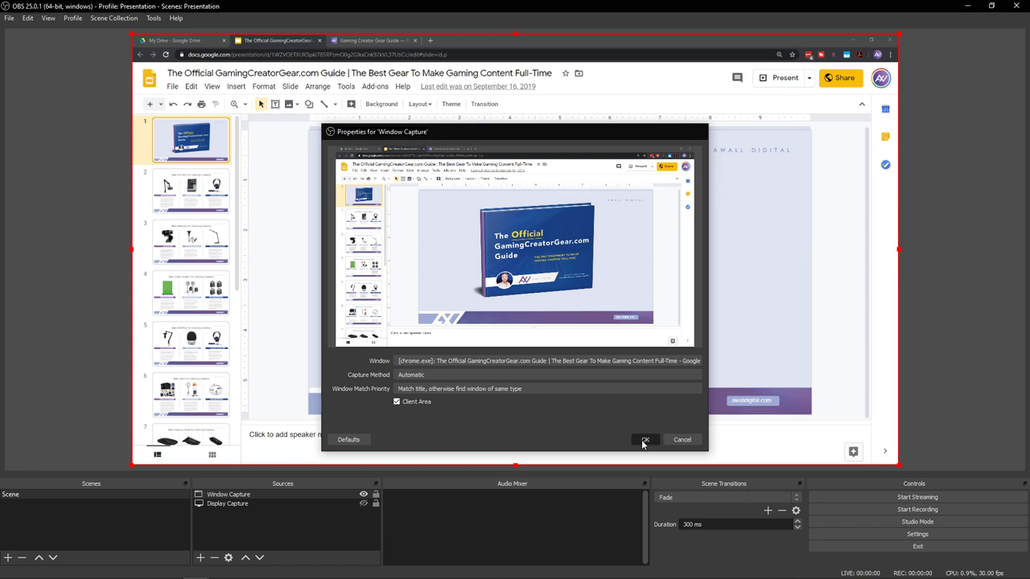
left_click(644, 439)
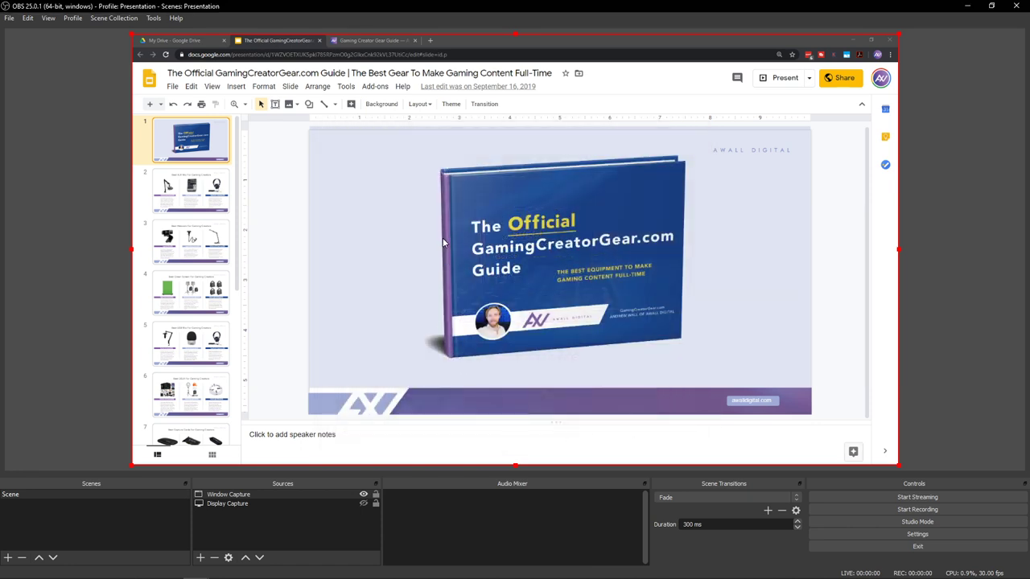
Fit the Window Capture to the canvas, then hide it so the preview goes black
right_click(443, 243)
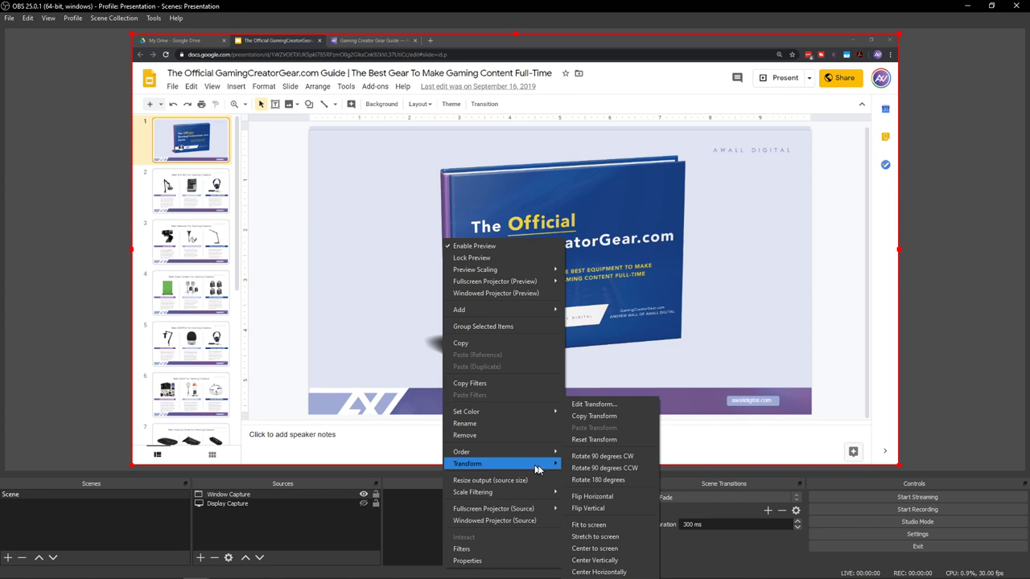
mouse_move(589, 525)
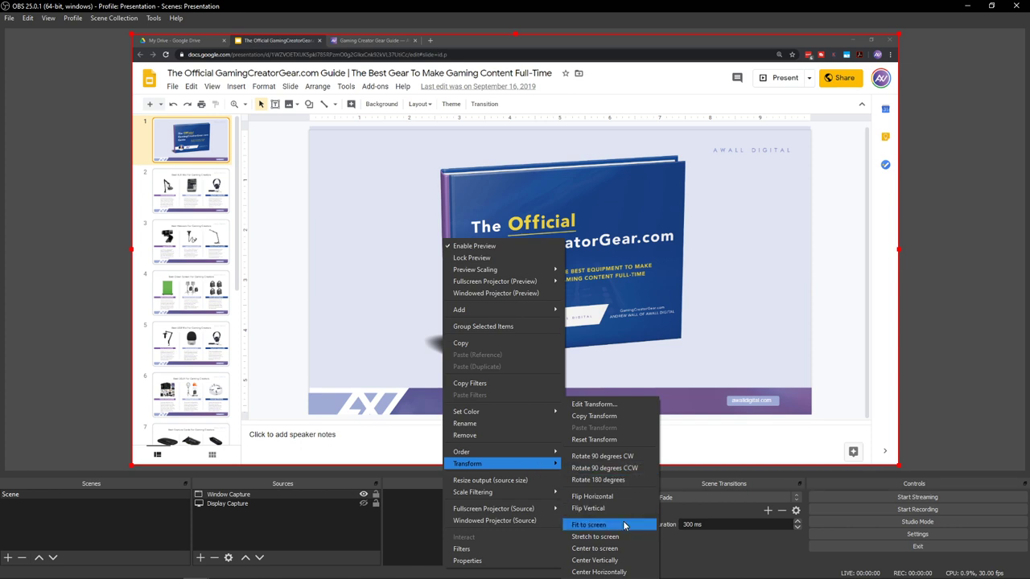
left_click(589, 524)
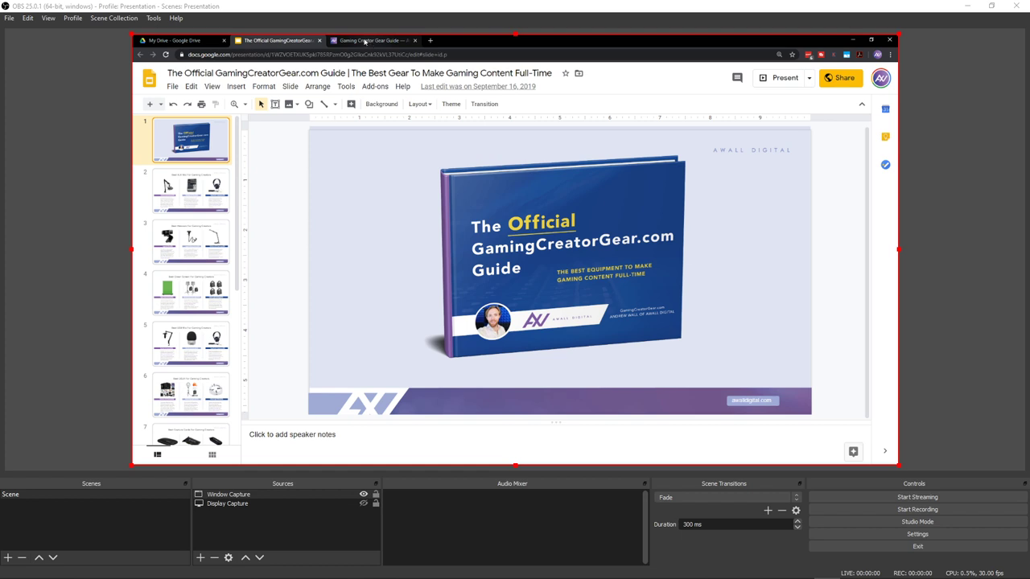
left_click(277, 40)
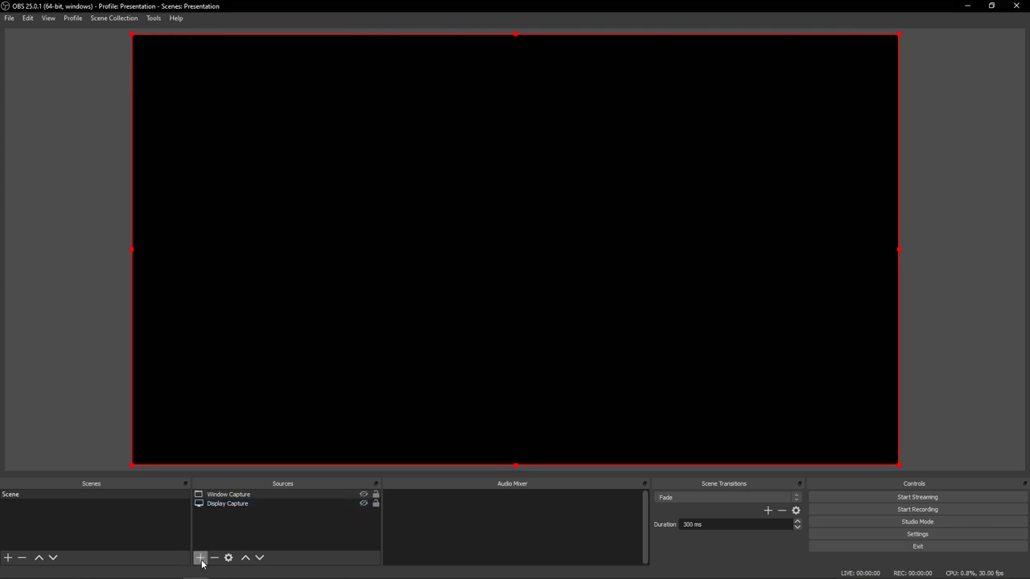
left_click(200, 557)
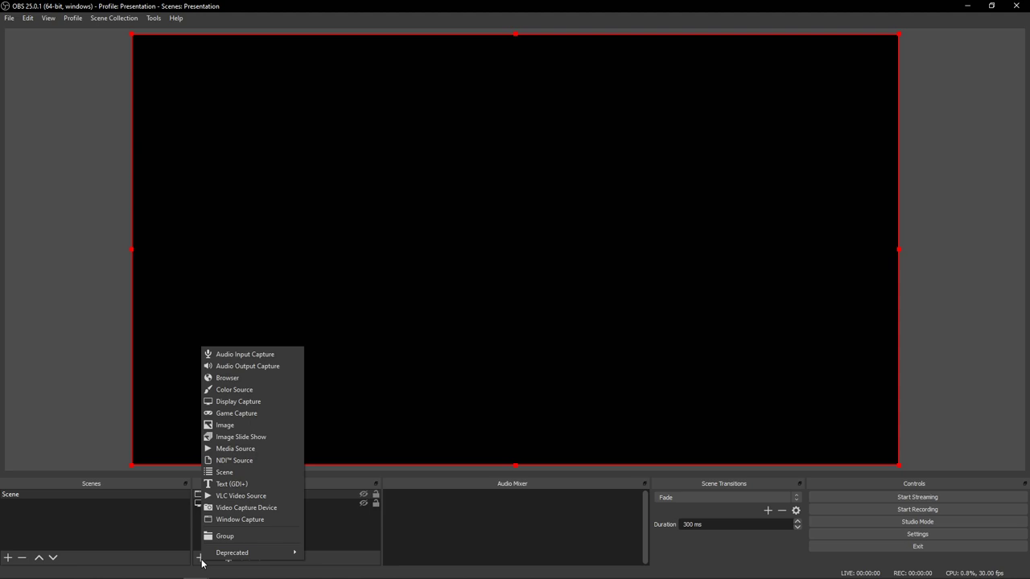
mouse_move(254, 438)
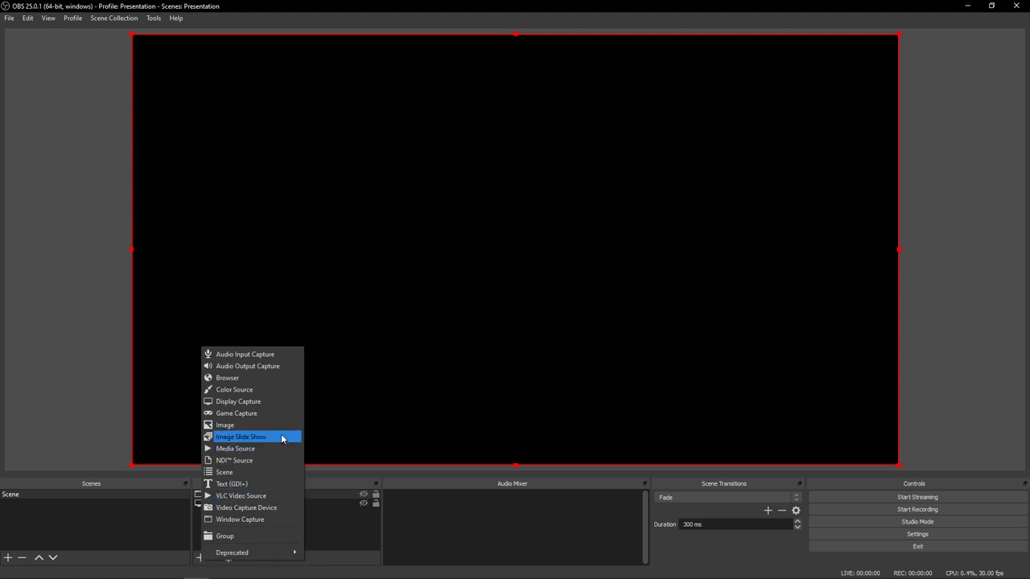
mouse_move(280, 378)
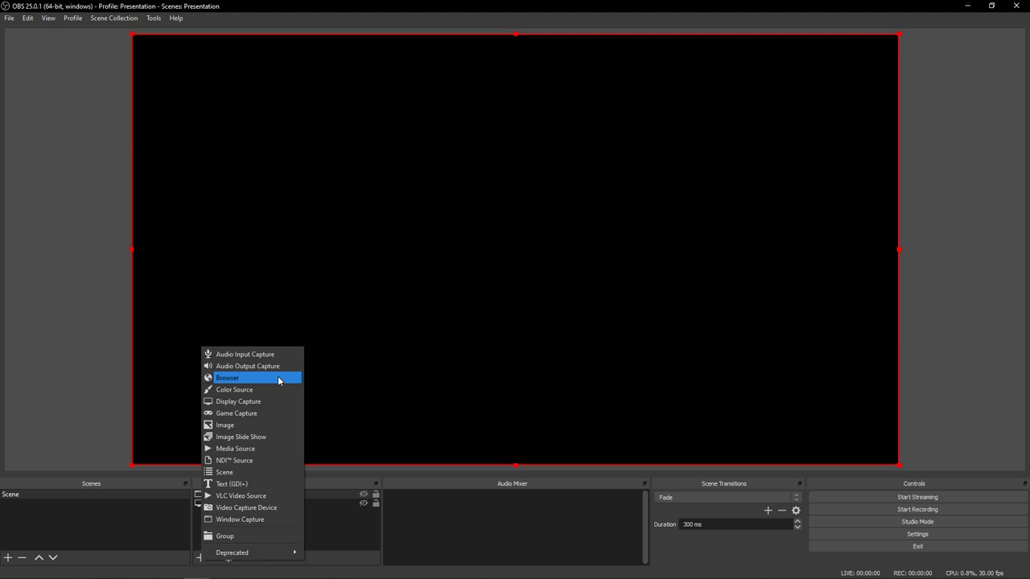
left_click(229, 379)
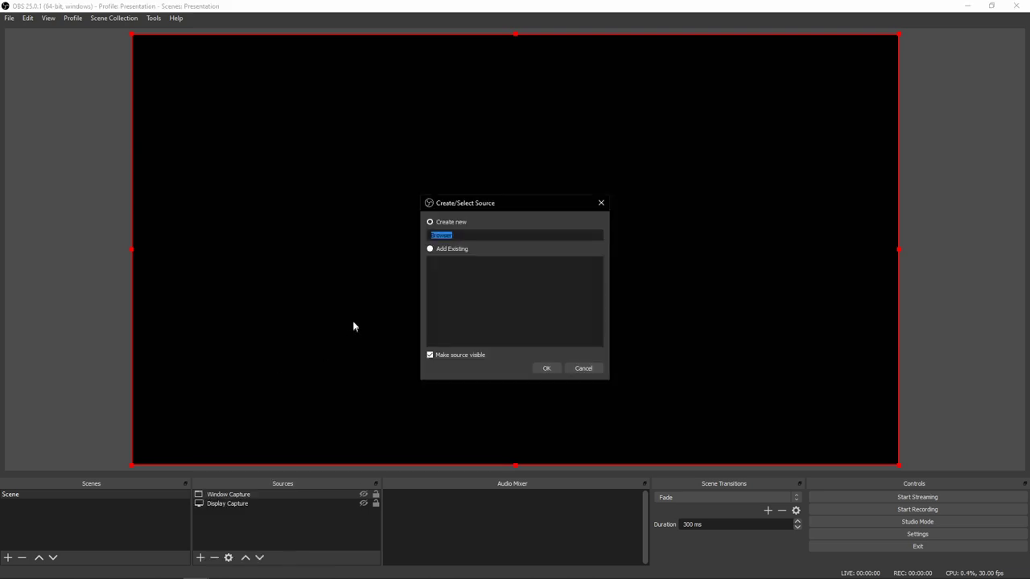
left_click(547, 367)
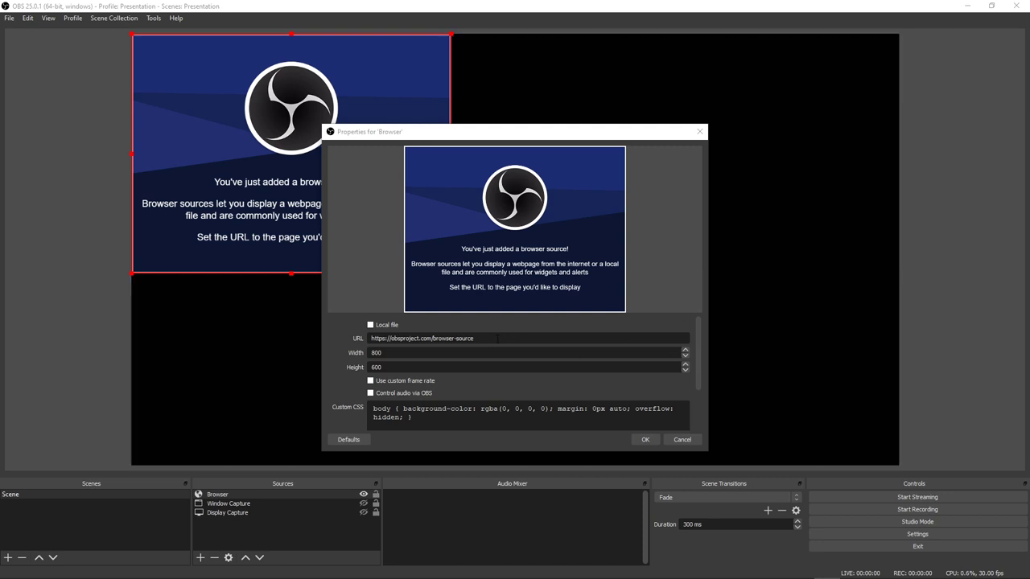
triple_click(422, 338)
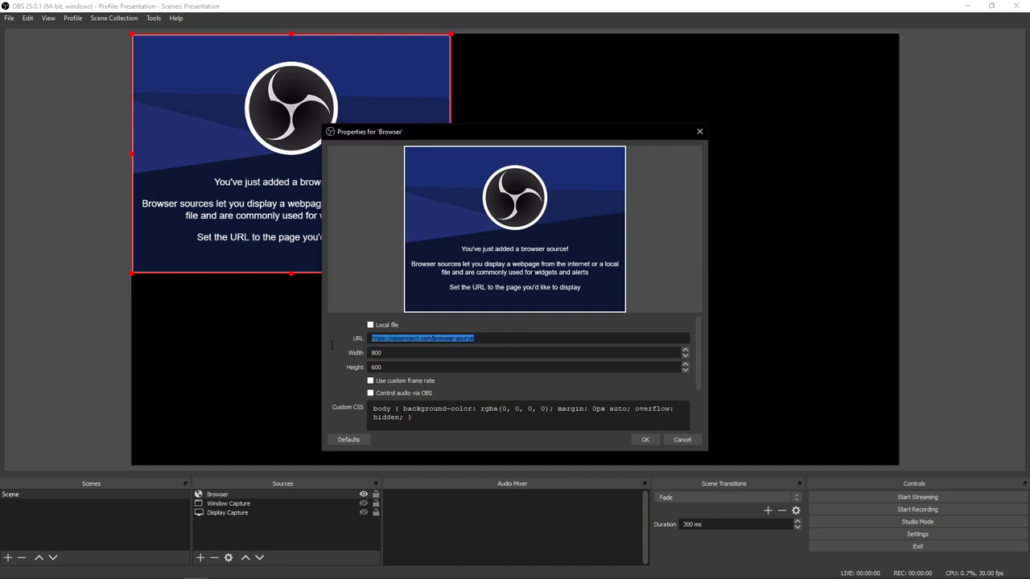
type("https://www.awalldigital.com/gamingcreatorgear")
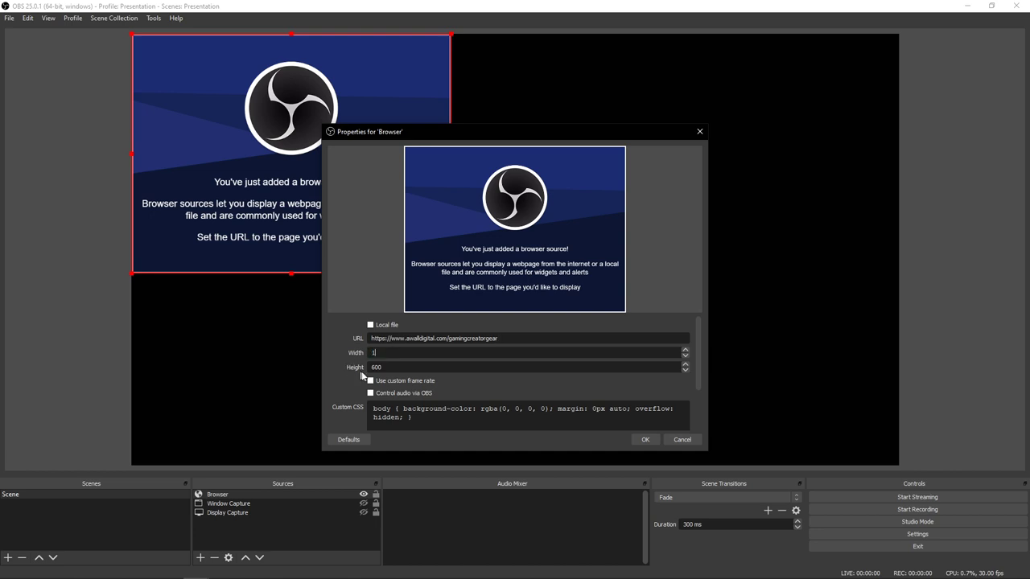
type("1920")
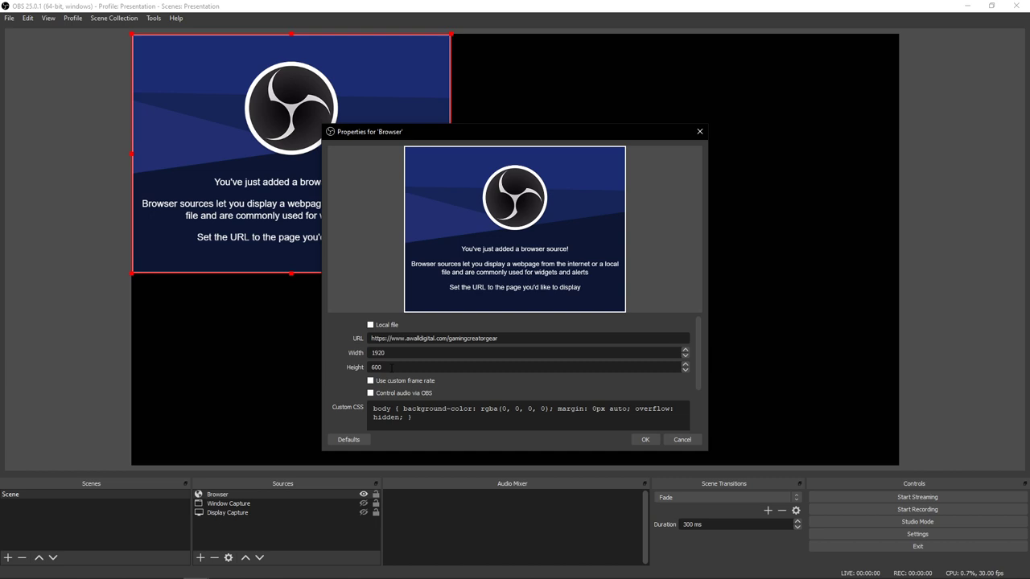
type("108")
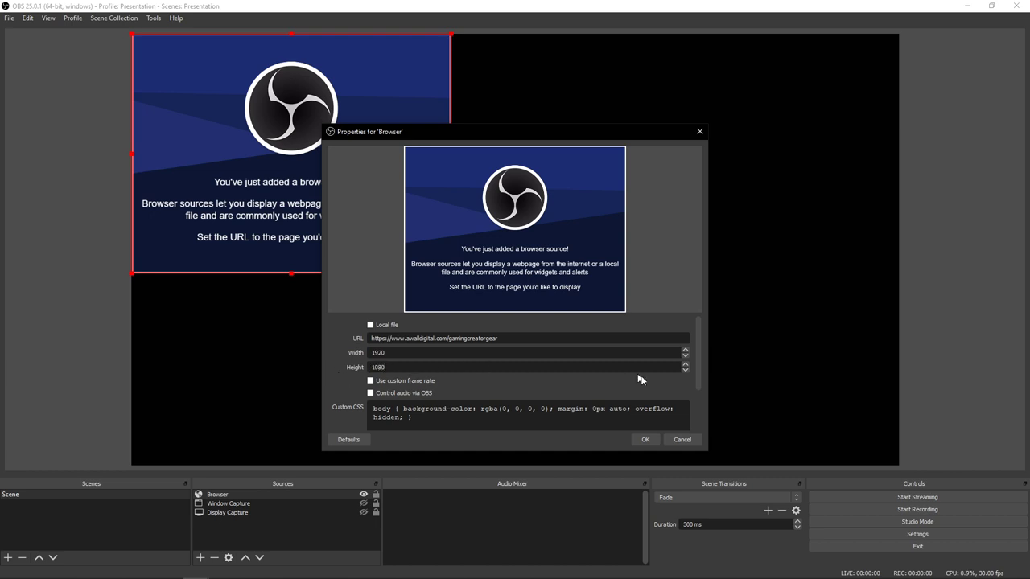
left_click(646, 439)
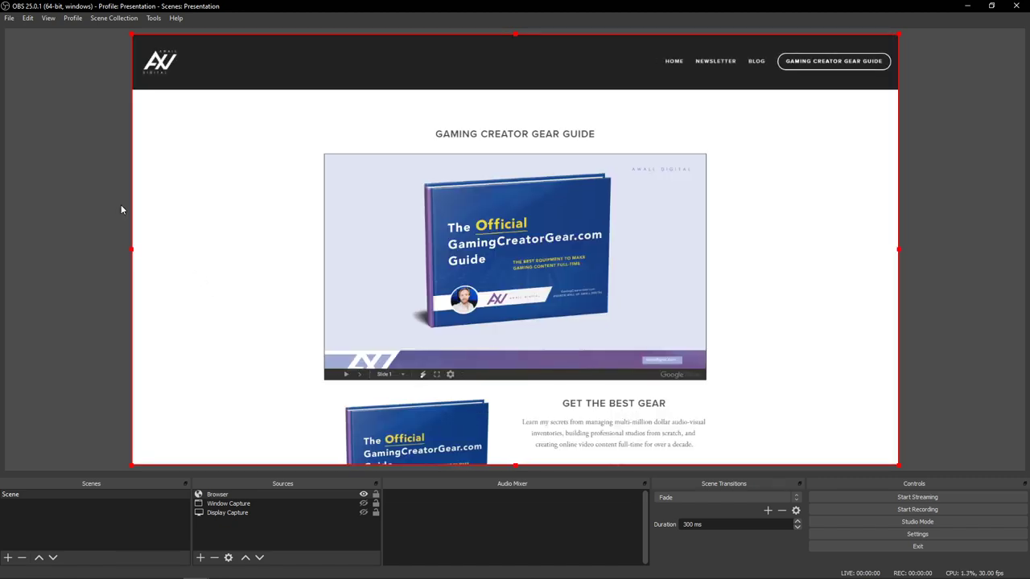
mouse_move(103, 174)
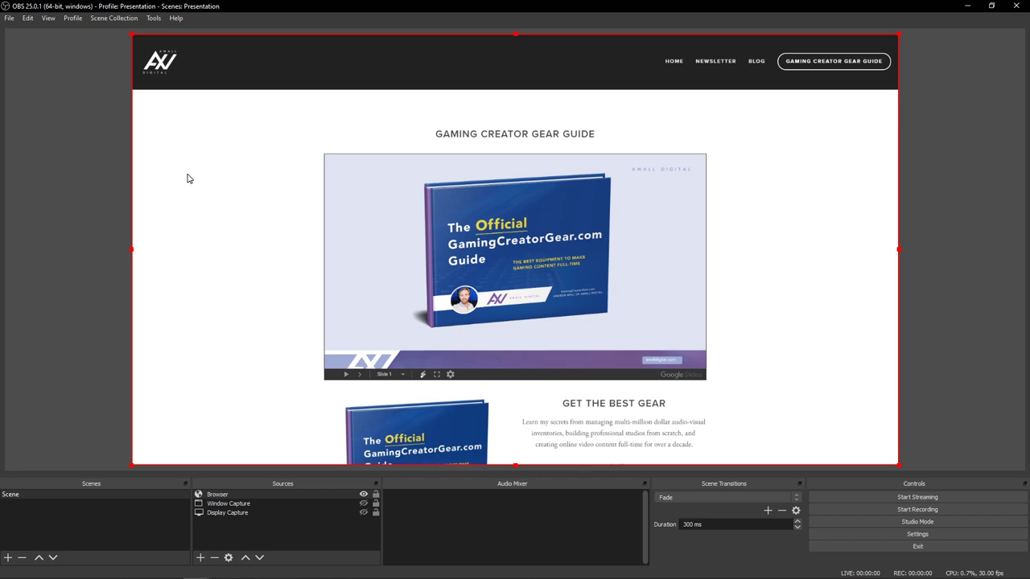
mouse_move(222, 187)
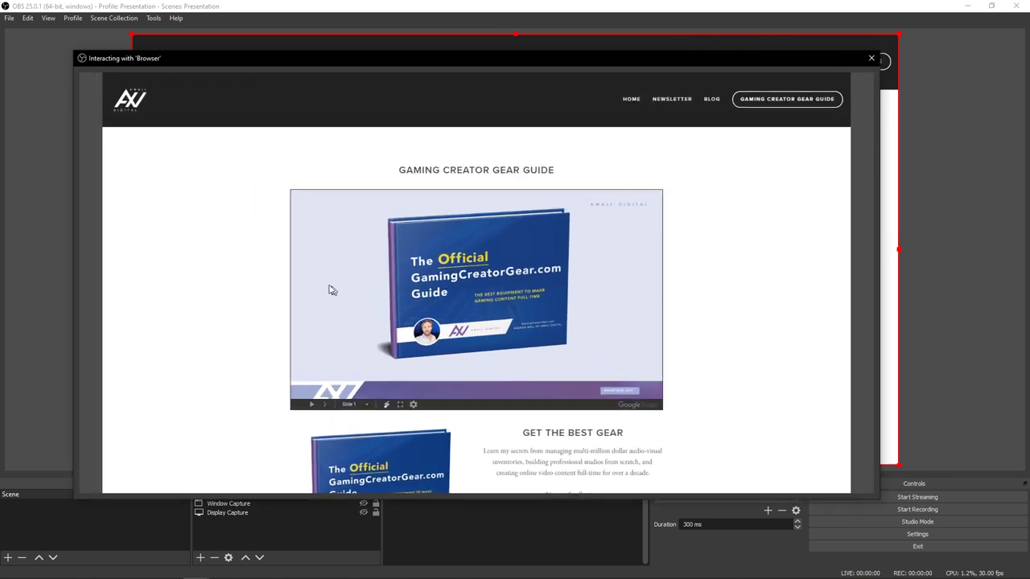
mouse_move(326, 411)
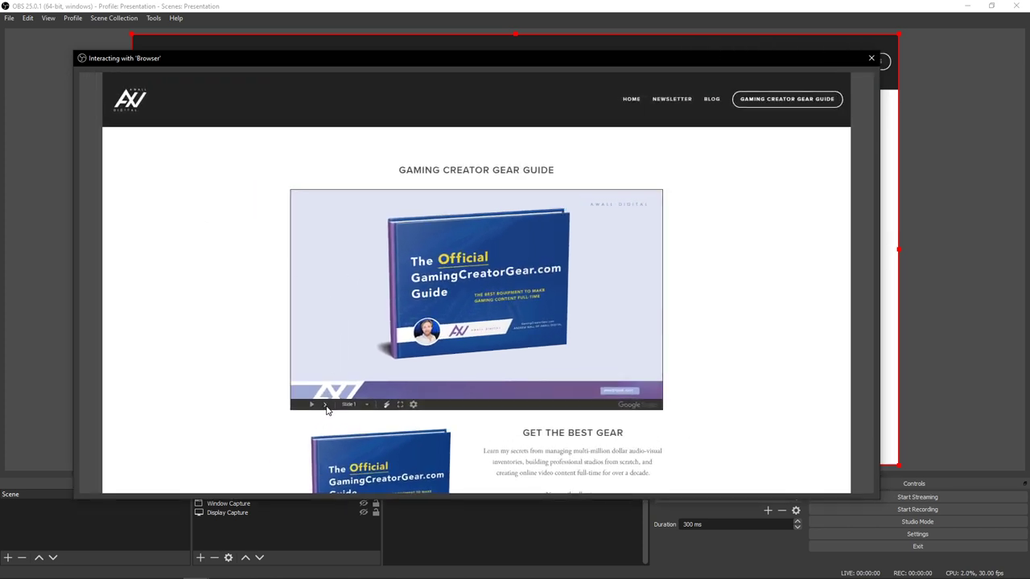
Interact with the browser source to advance its embedded slides, then close the Interact window
left_click(323, 404)
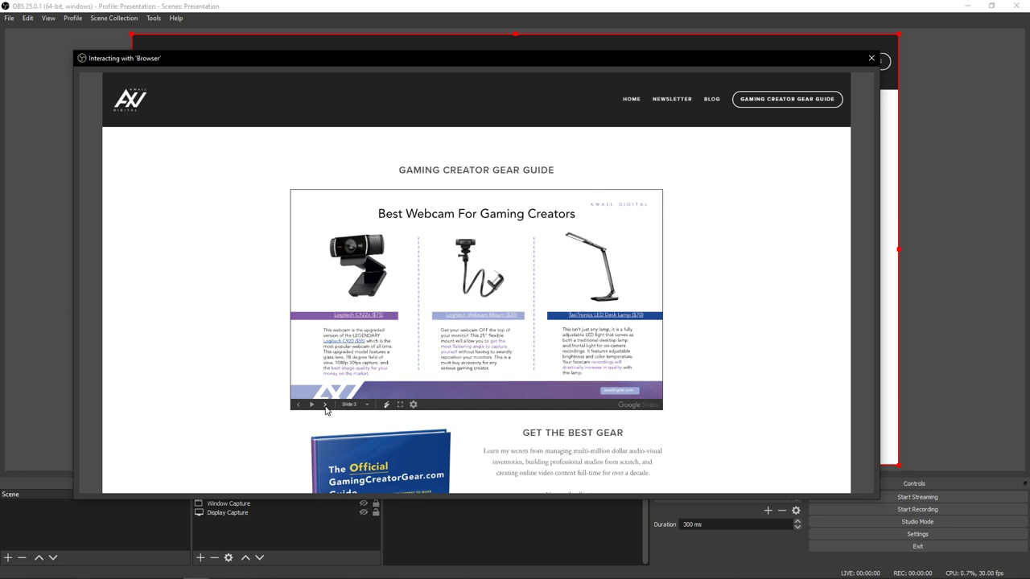
left_click(325, 406)
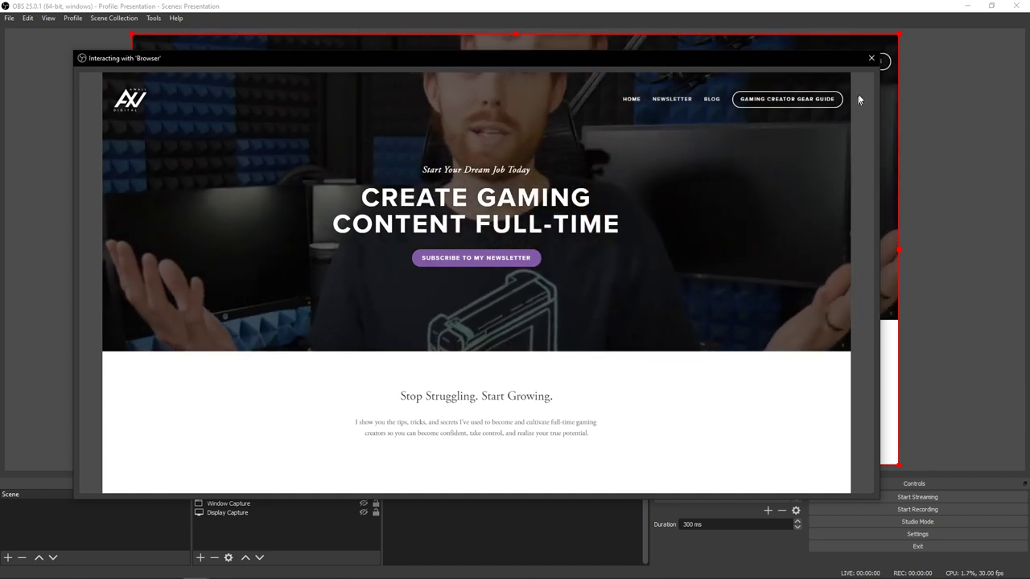
left_click(870, 58)
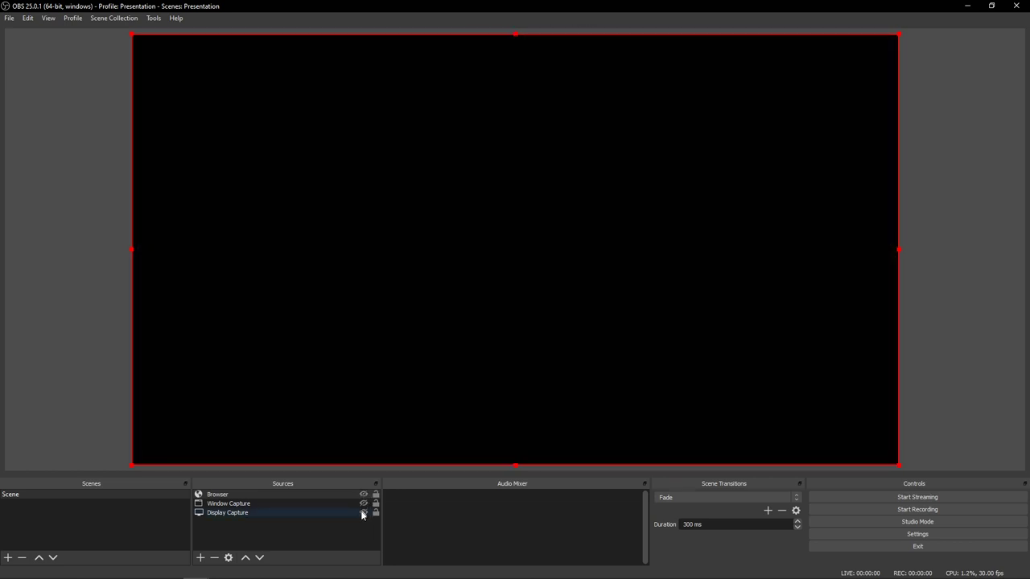
Unhide the Display Capture and add an Audio Input Capture using the RODECaster Pro microphone
left_click(364, 512)
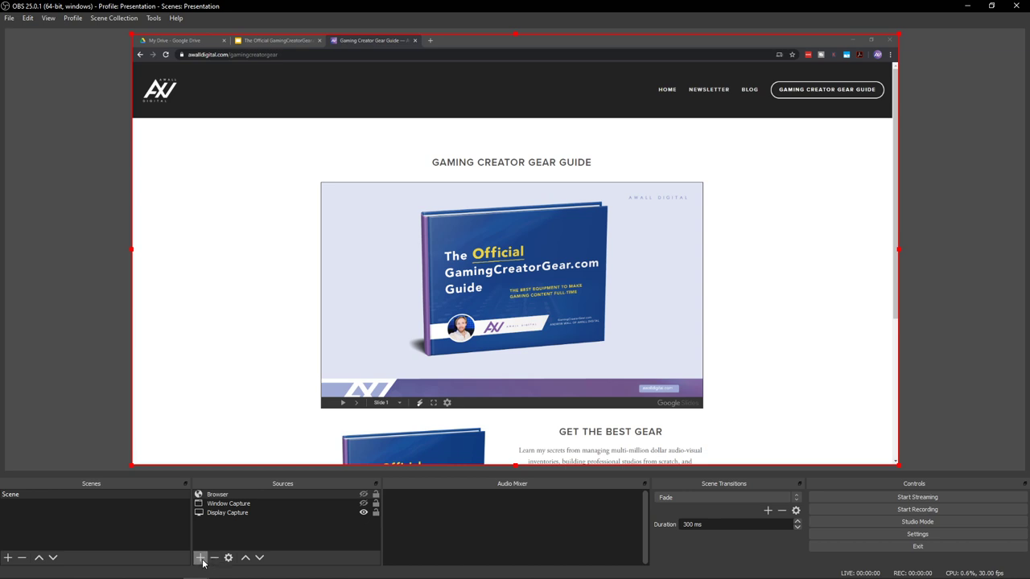
left_click(200, 557)
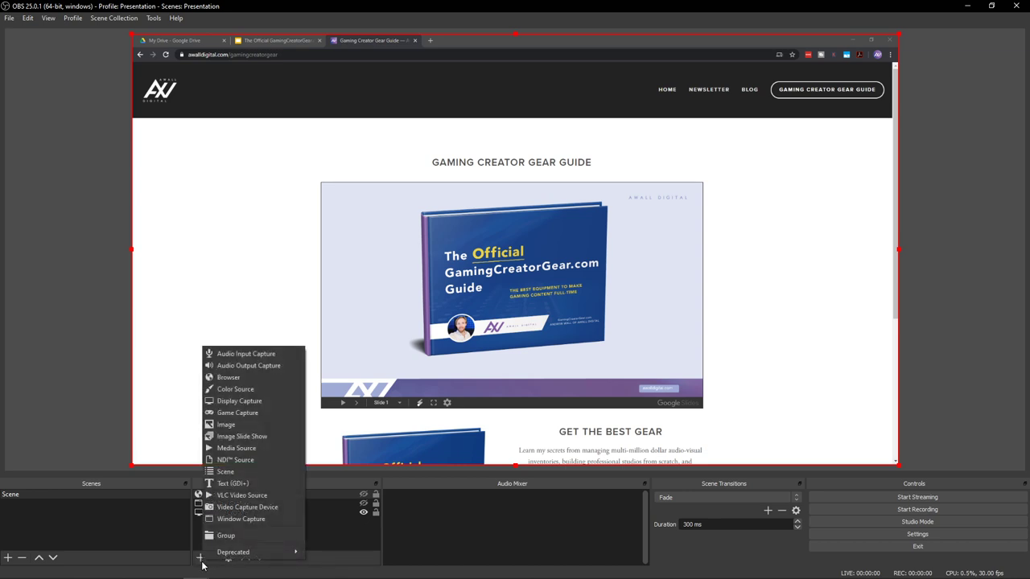
mouse_move(303, 351)
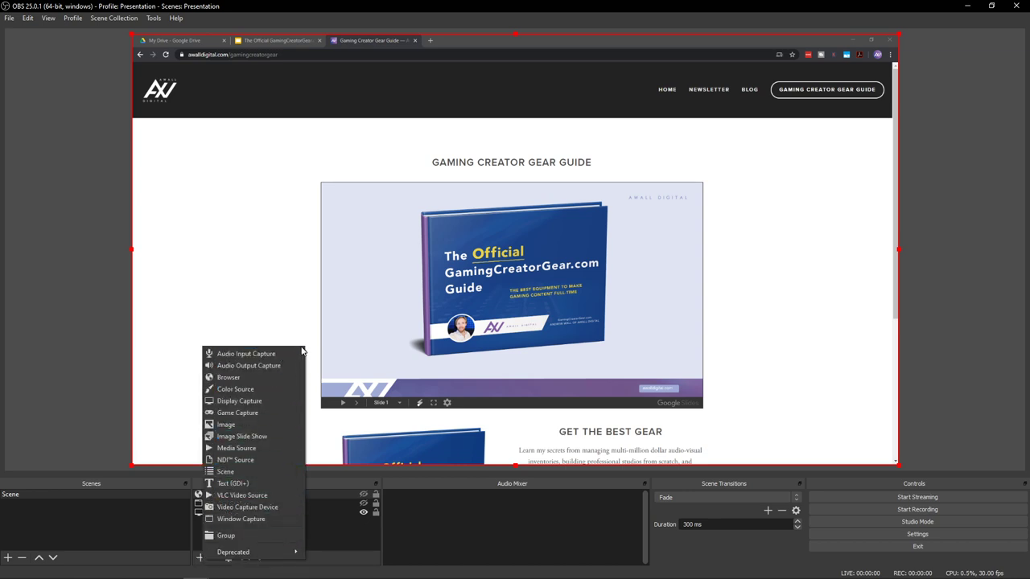
left_click(246, 354)
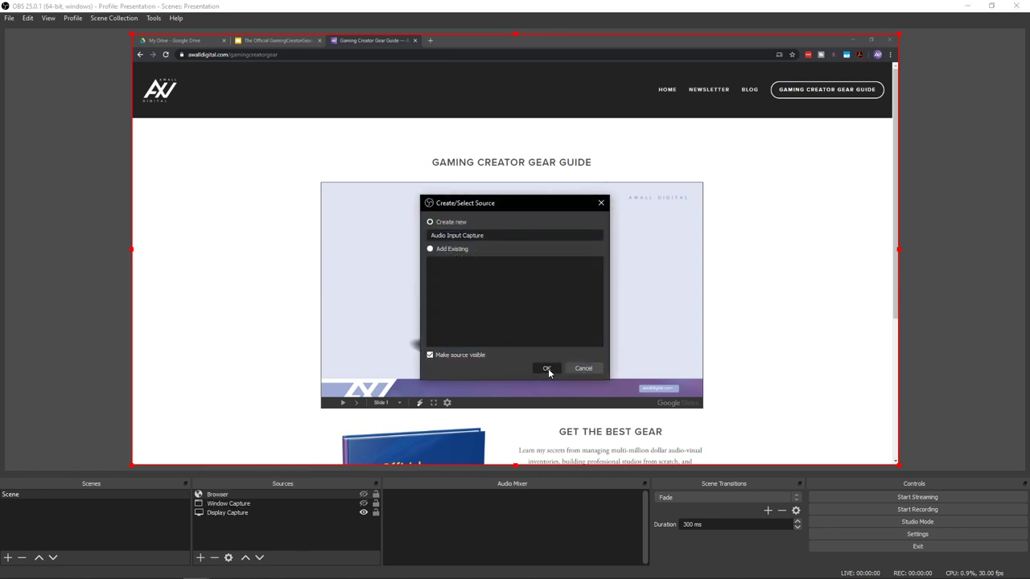
left_click(547, 369)
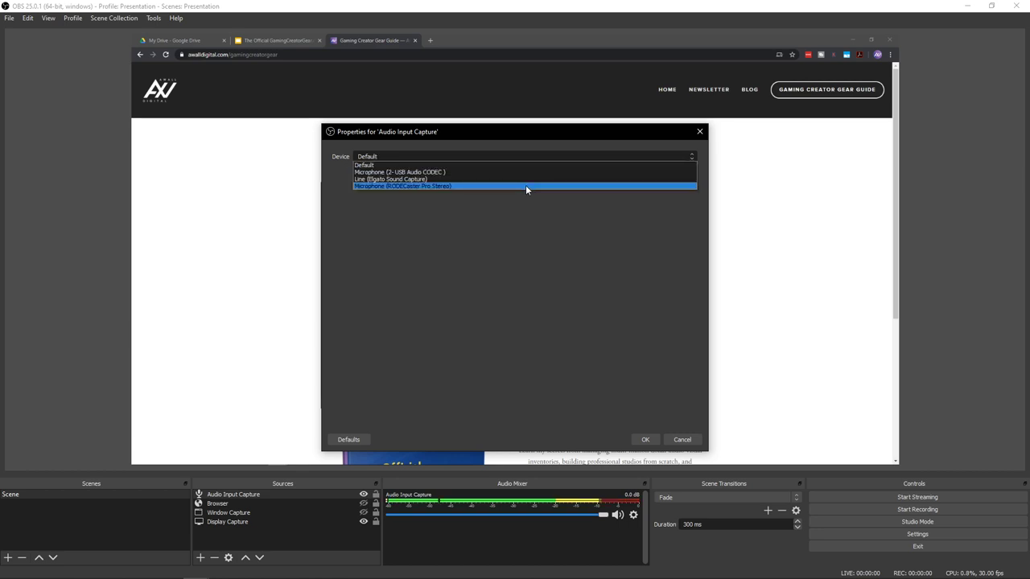
left_click(402, 187)
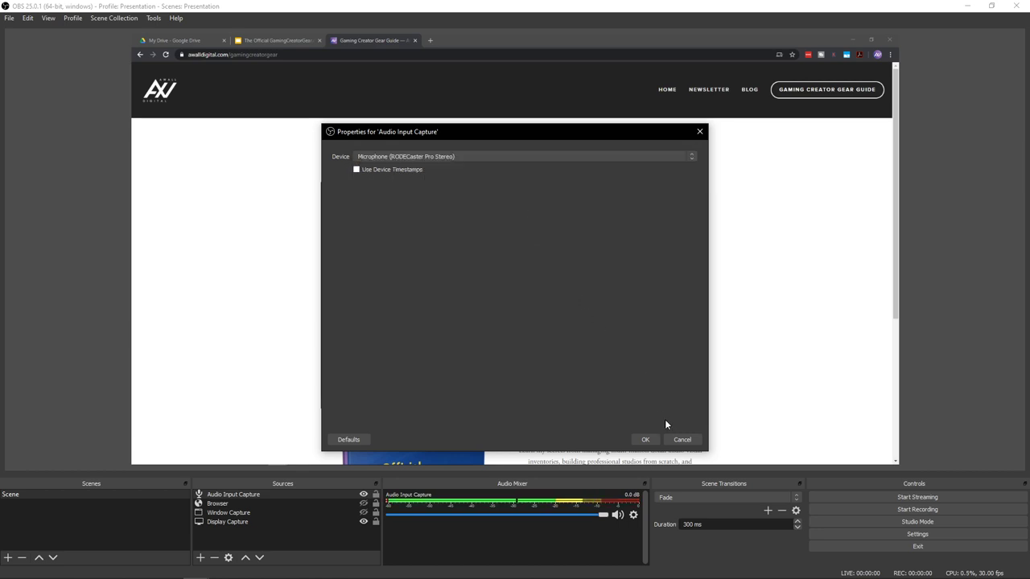
left_click(645, 440)
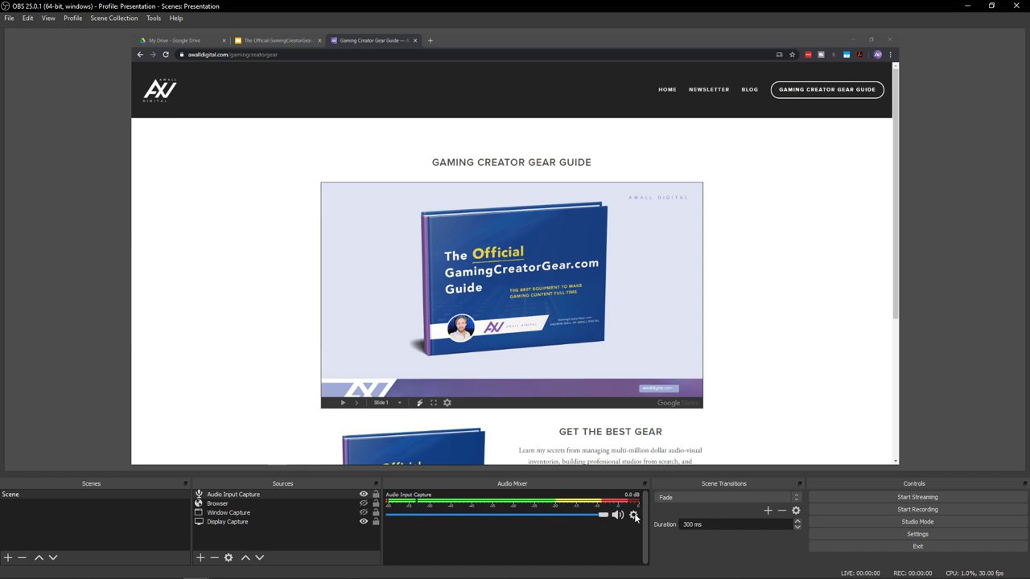
Add a Noise Suppression filter with its default name to the microphone input
left_click(635, 515)
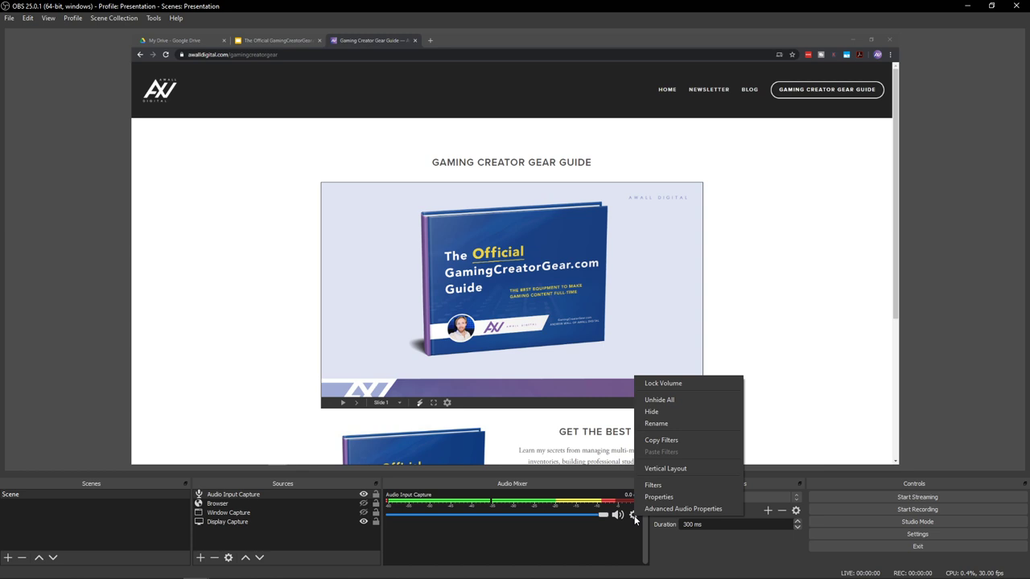
mouse_move(654, 485)
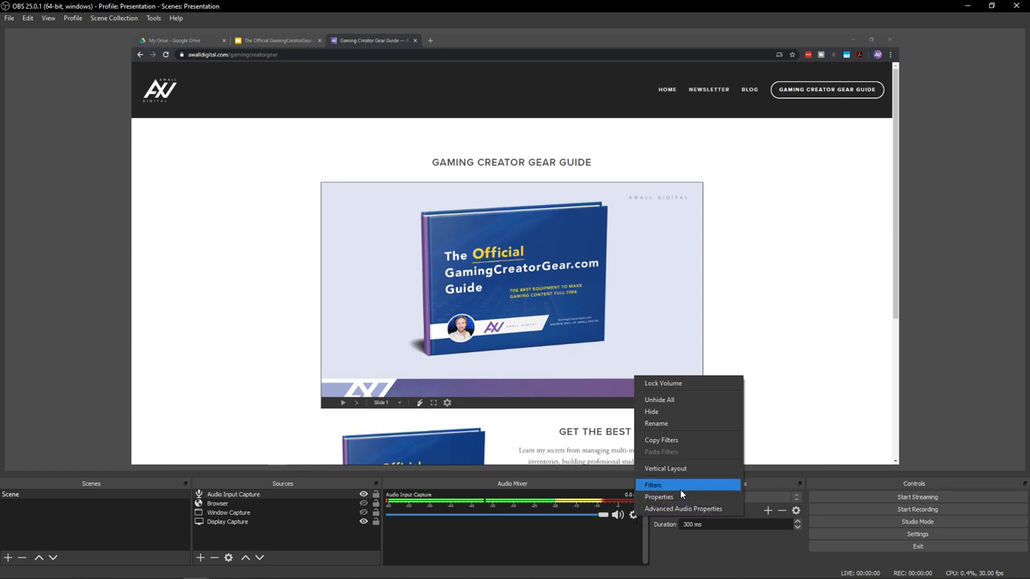
left_click(653, 485)
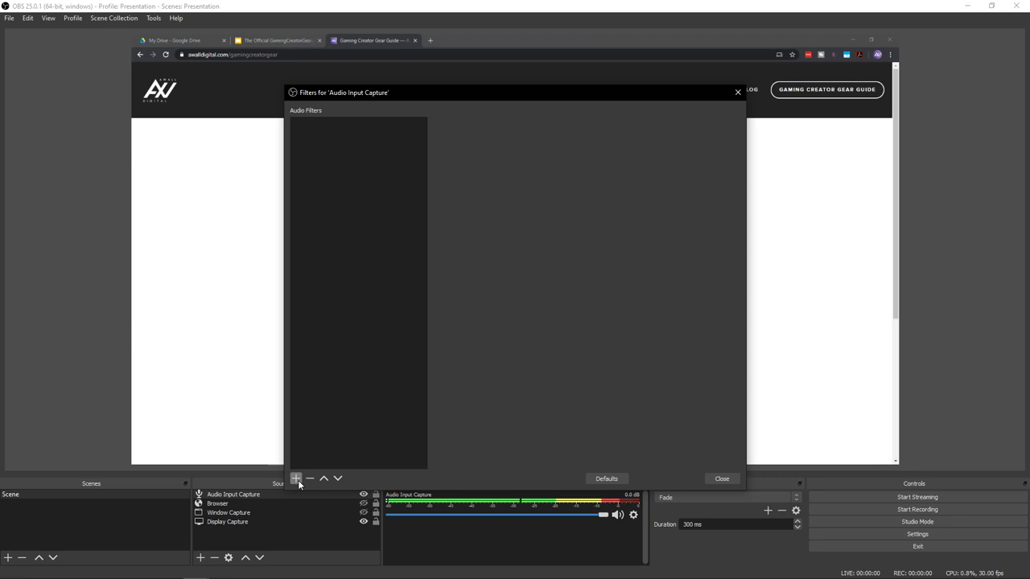
left_click(296, 478)
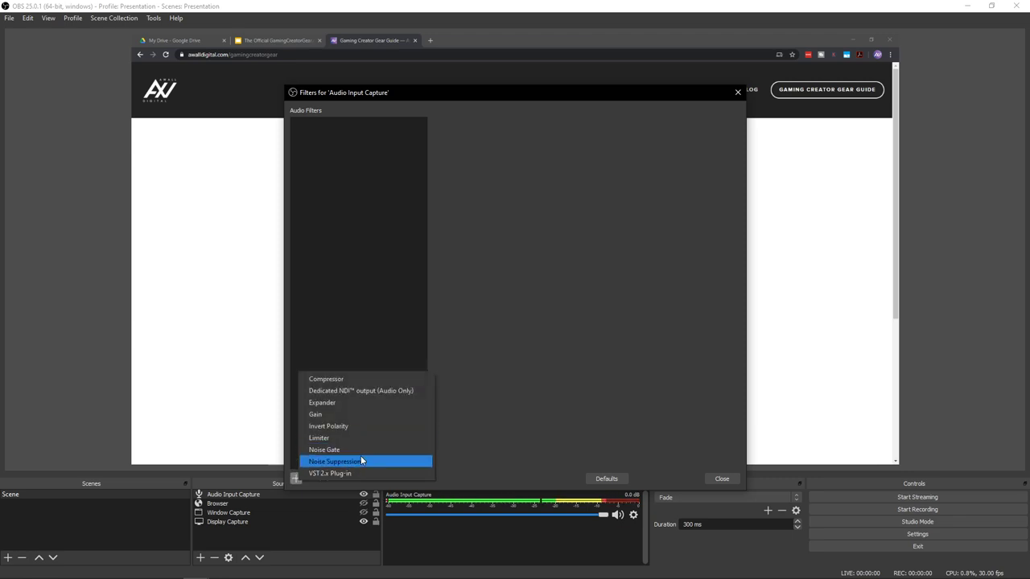
left_click(335, 460)
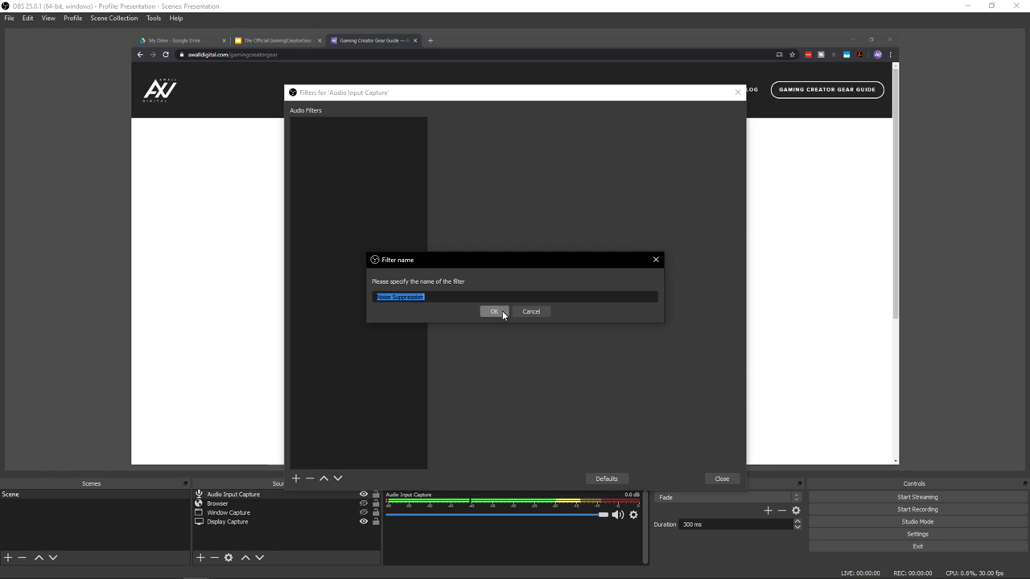
left_click(494, 312)
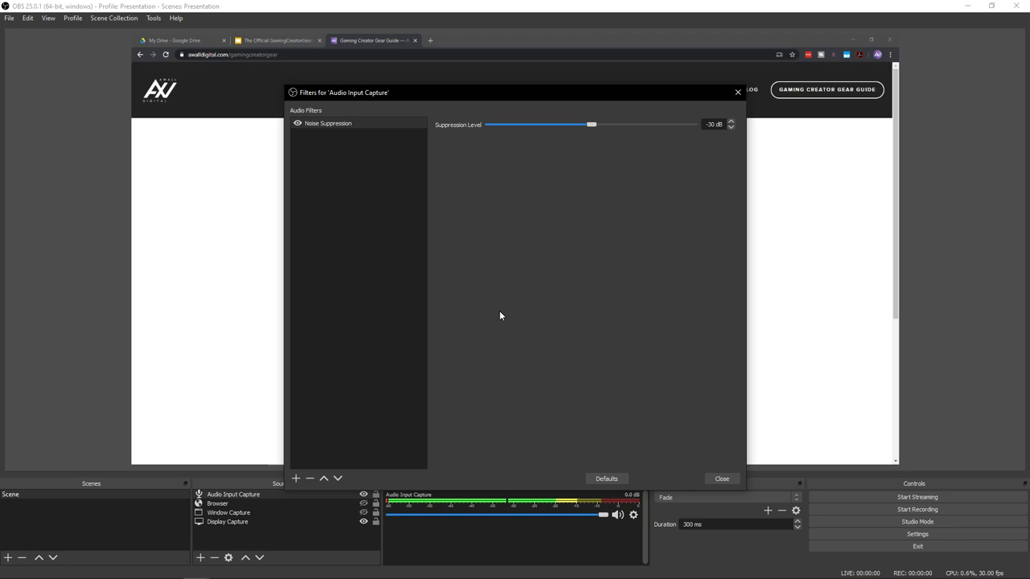
mouse_move(313, 489)
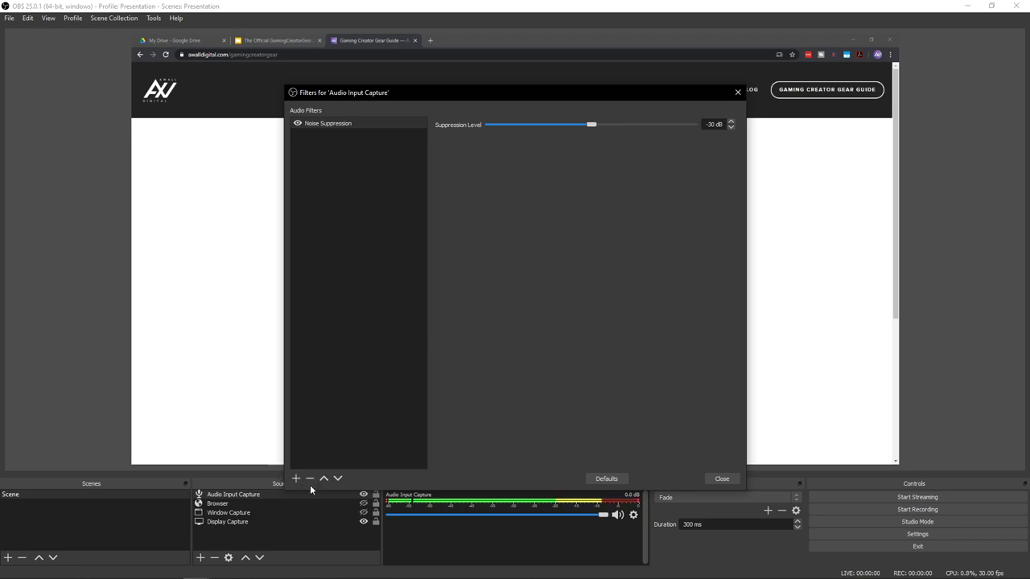
Add a Compressor filter with its default name and close the Filters window
left_click(296, 478)
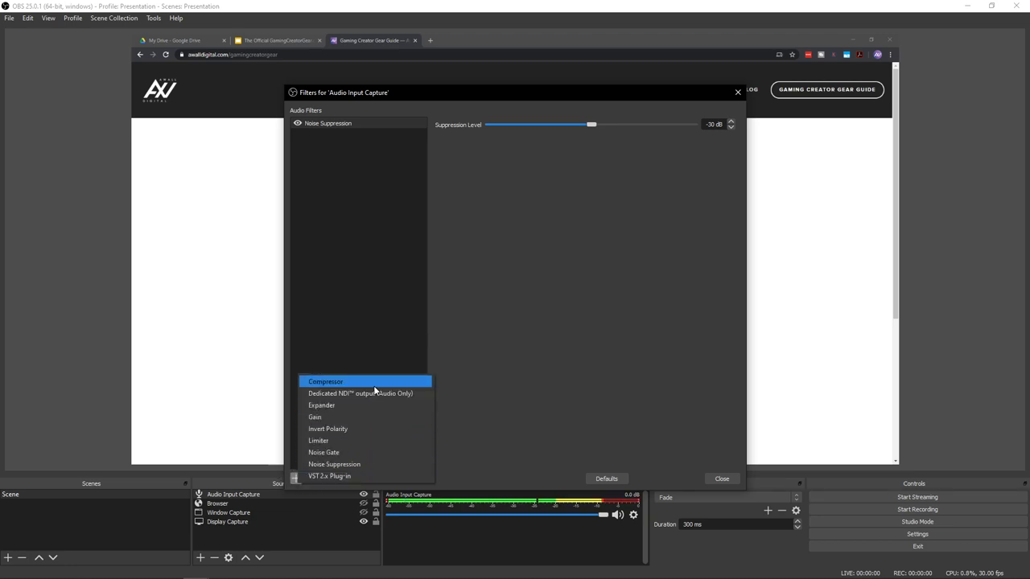
left_click(325, 381)
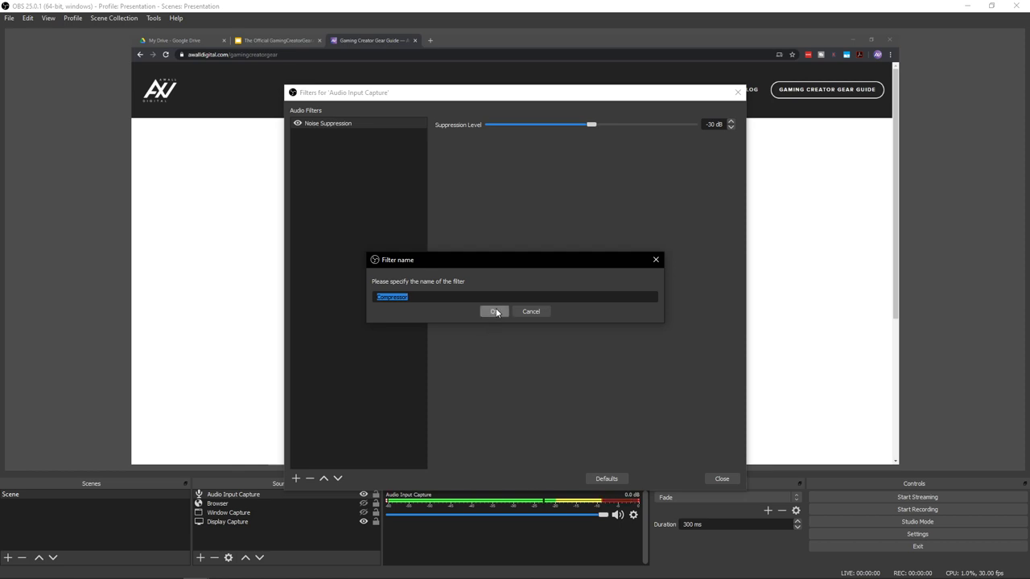
left_click(494, 312)
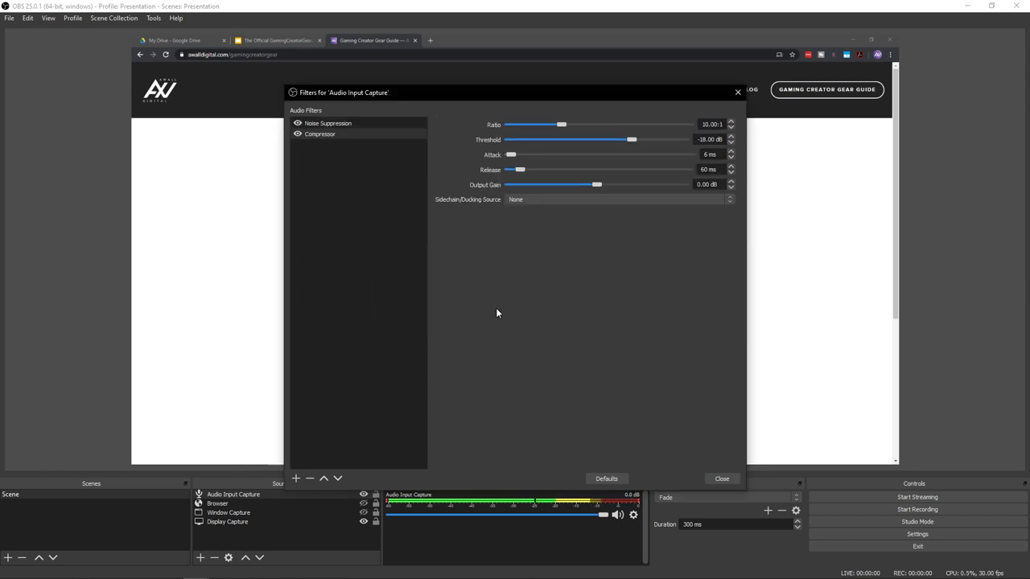
mouse_move(502, 312)
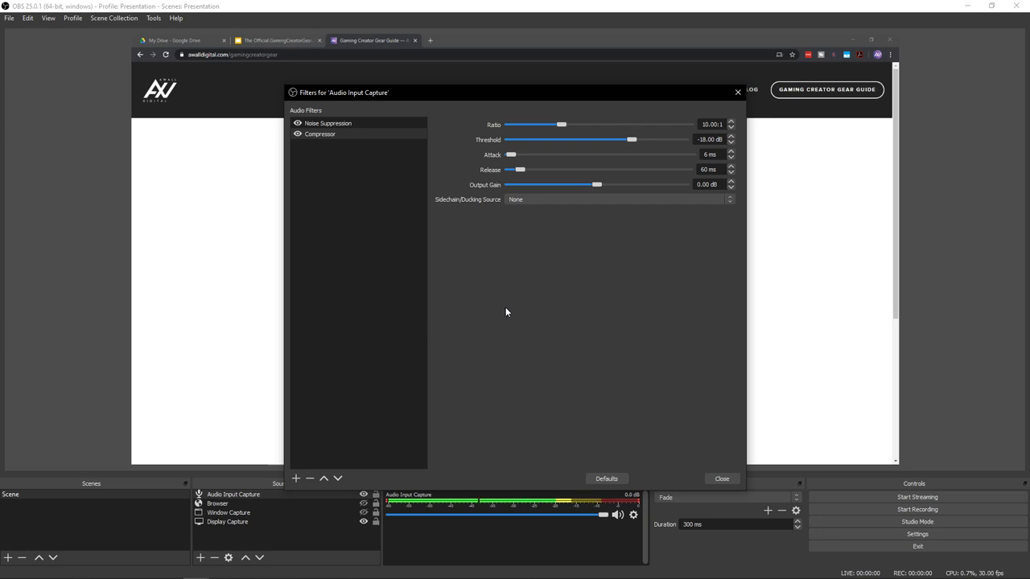
mouse_move(521, 306)
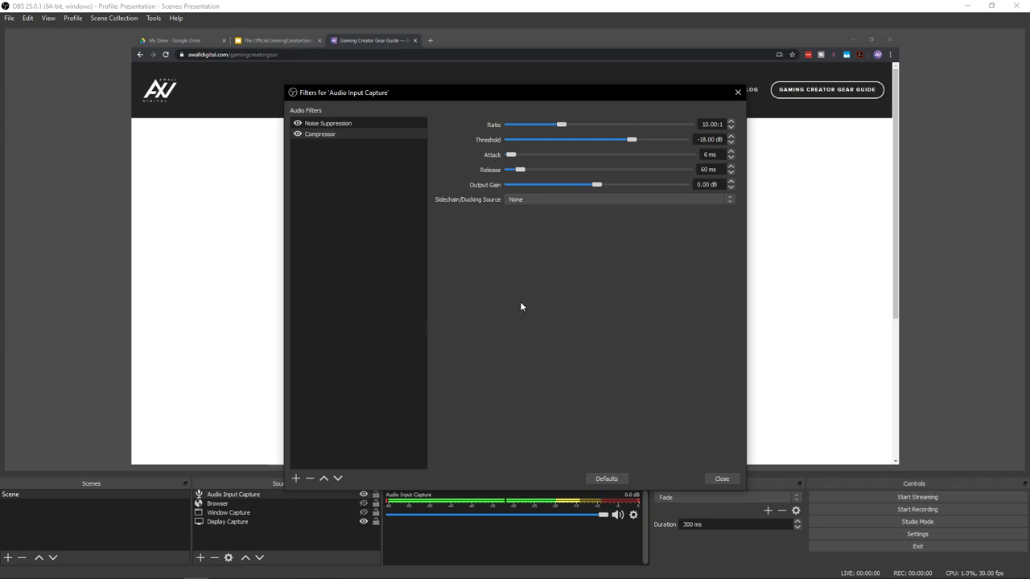
mouse_move(744, 473)
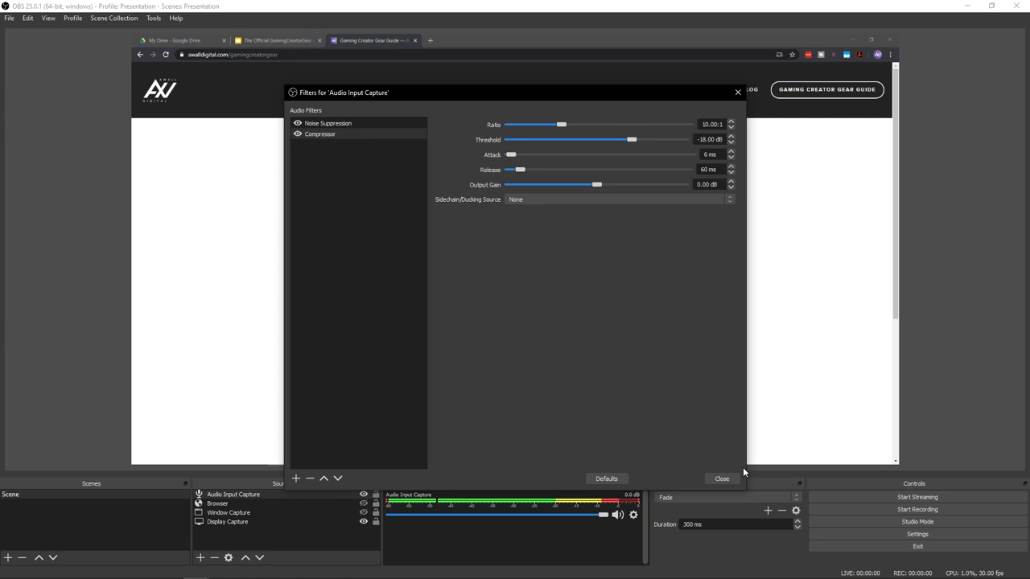
left_click(721, 480)
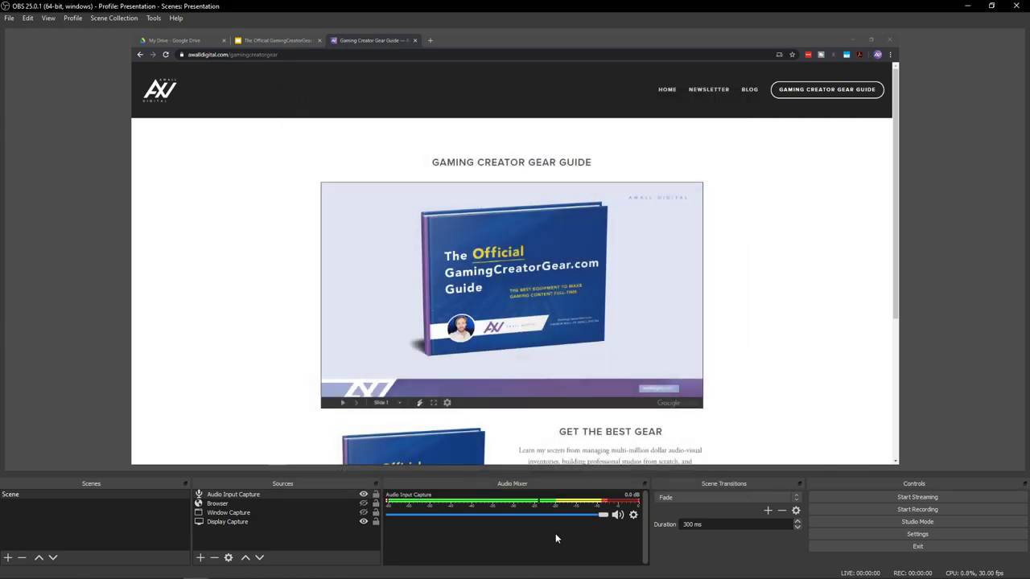
mouse_move(555, 531)
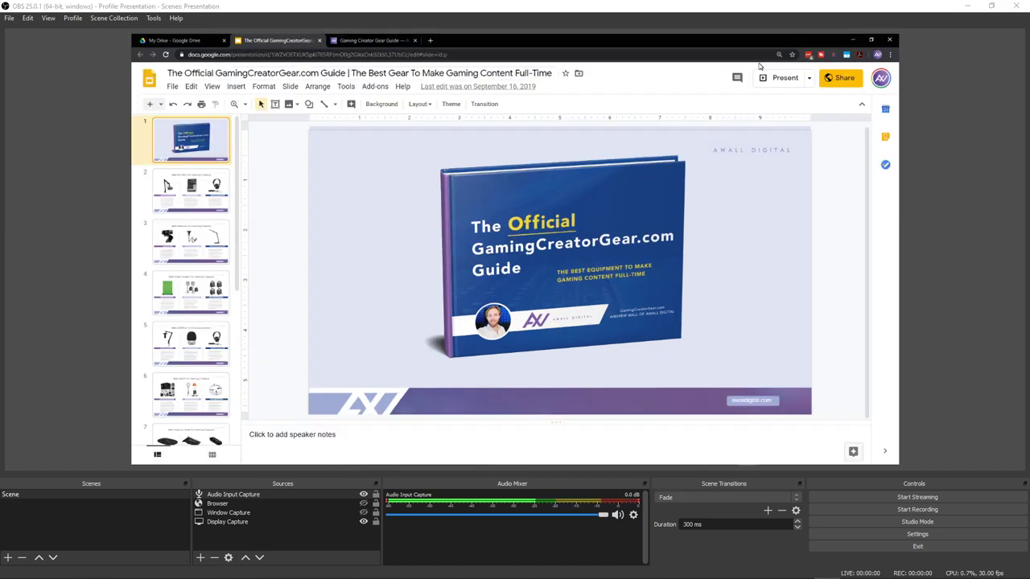
Present the gear guide slides full screen in the captured browser
left_click(786, 77)
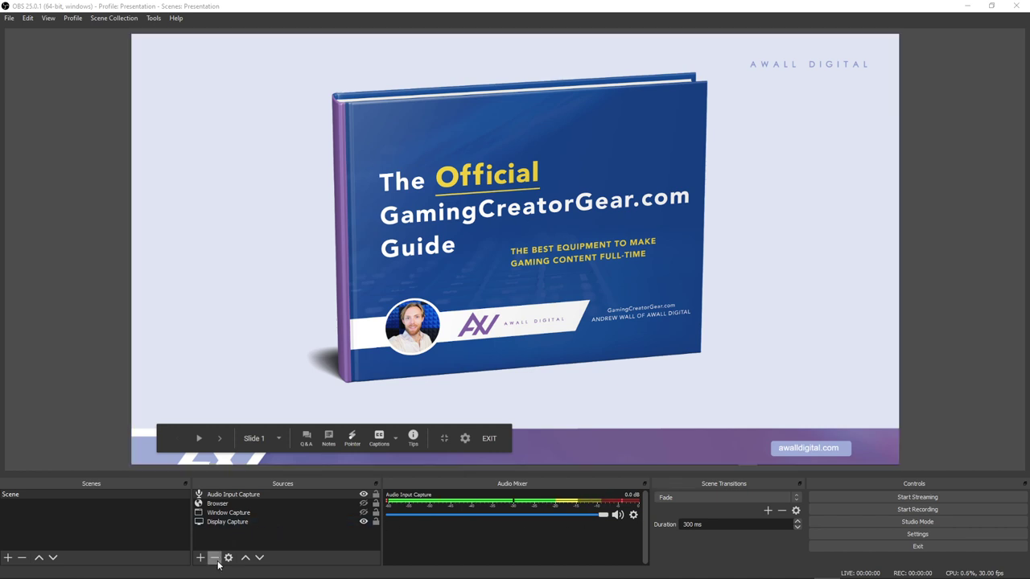
left_click(200, 557)
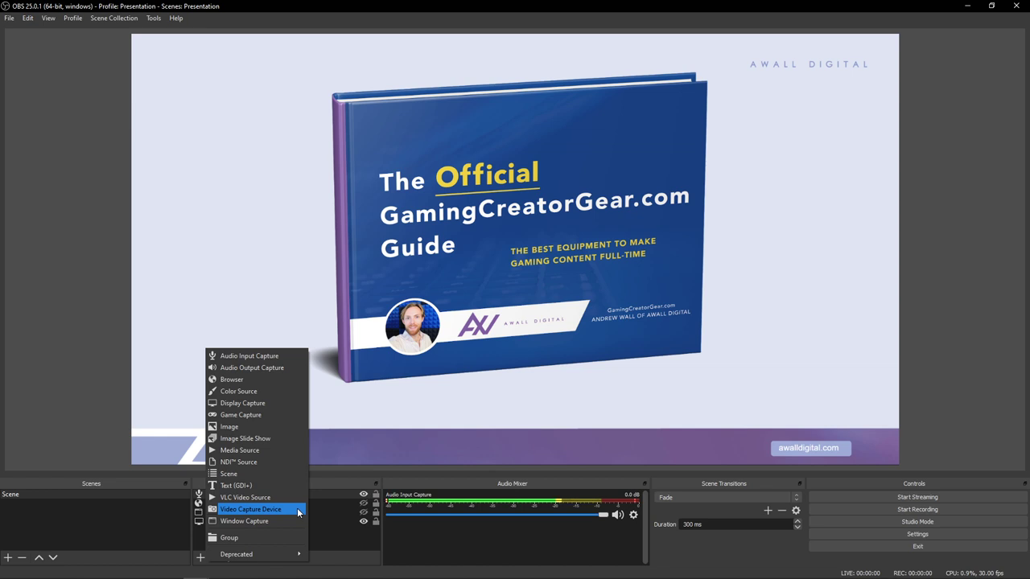
Add a Video Capture Device from the Cam Link 4K at custom 1920×1080 resolution
left_click(251, 509)
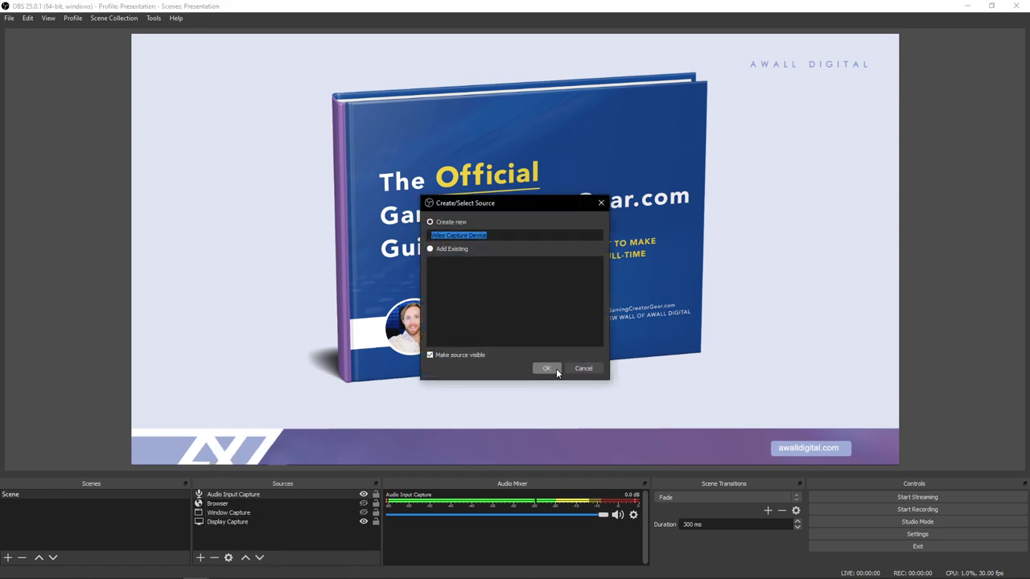
left_click(548, 367)
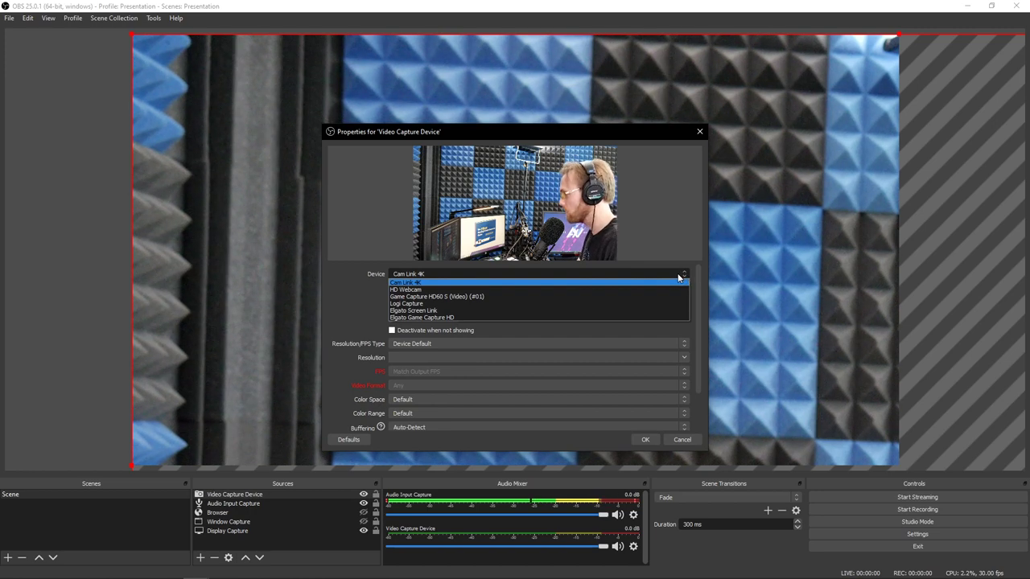
left_click(409, 282)
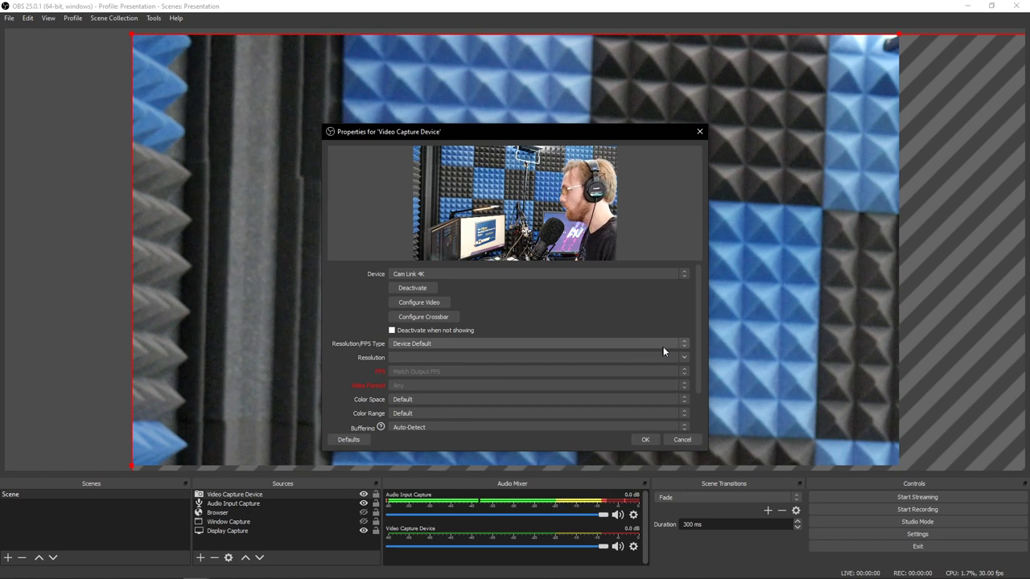
left_click(683, 344)
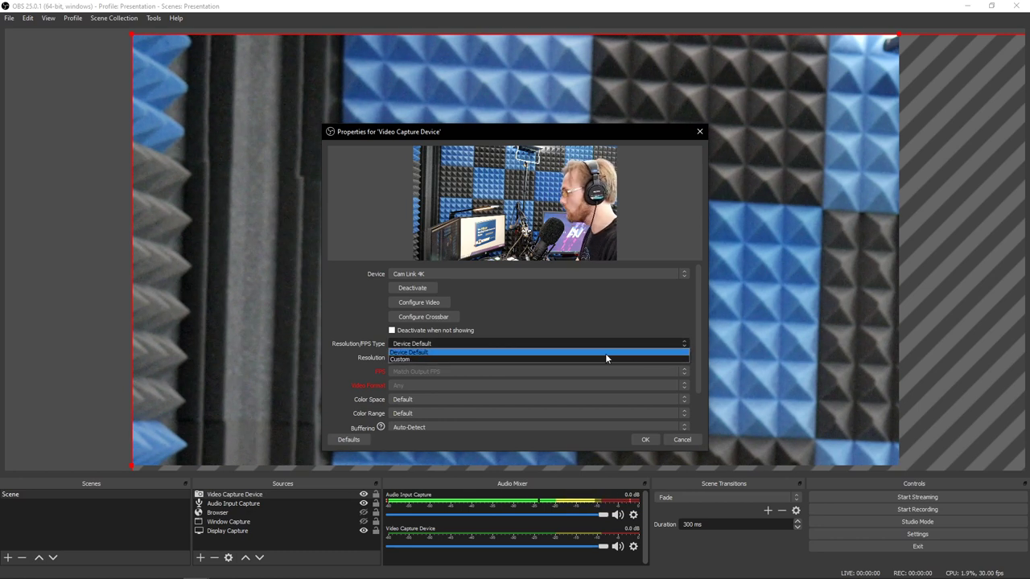
left_click(399, 360)
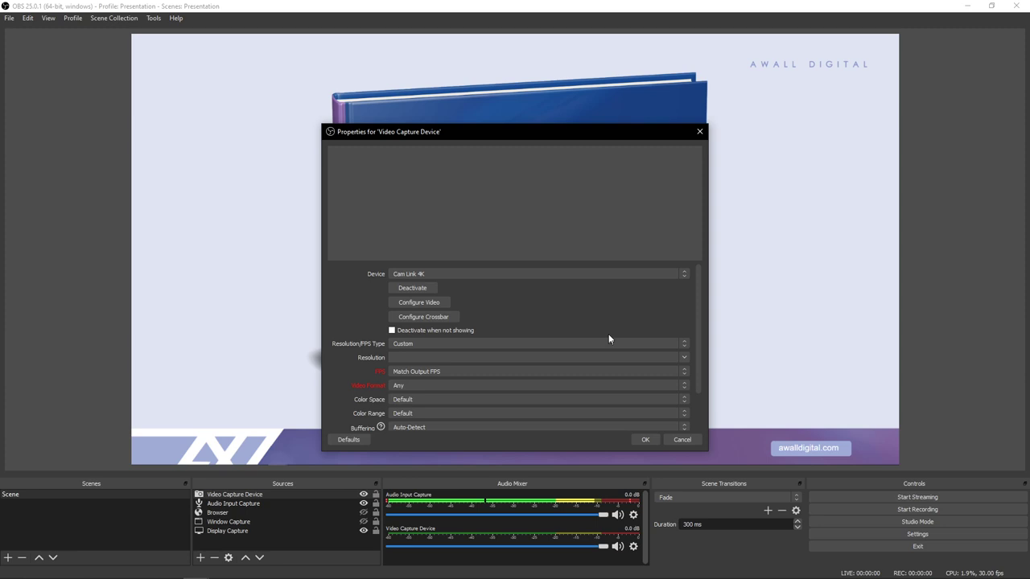
mouse_move(686, 367)
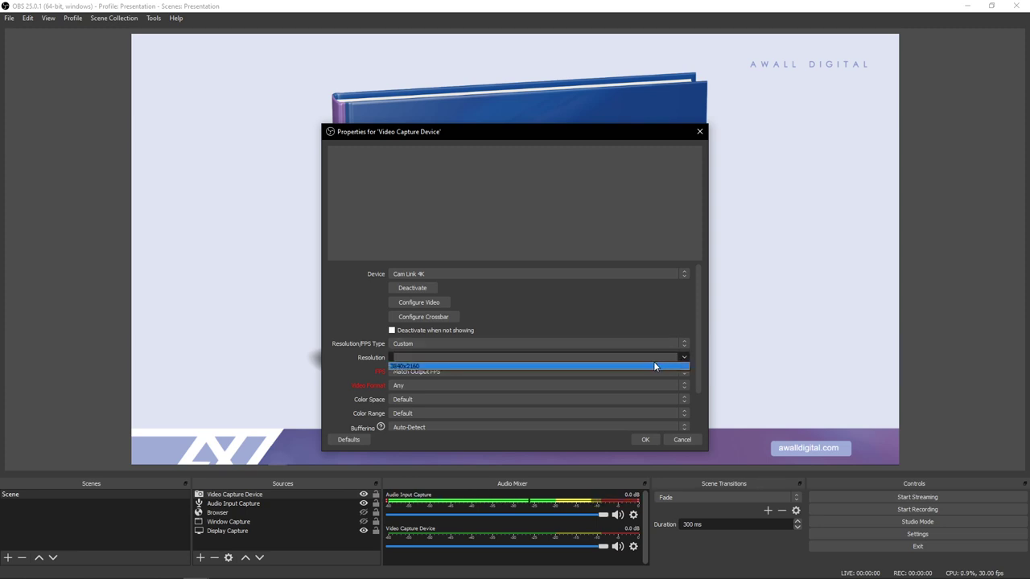
mouse_move(657, 370)
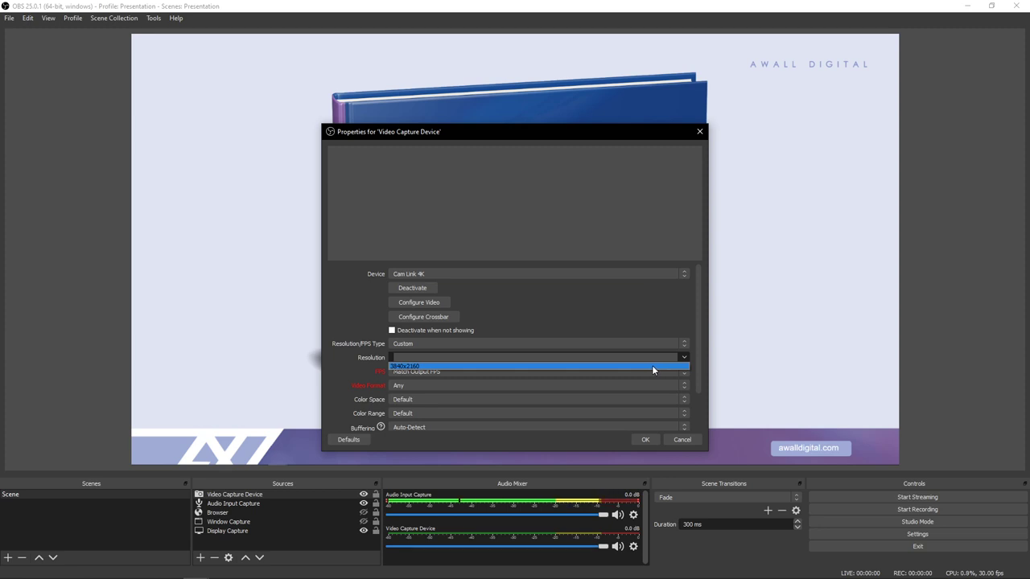
left_click(537, 367)
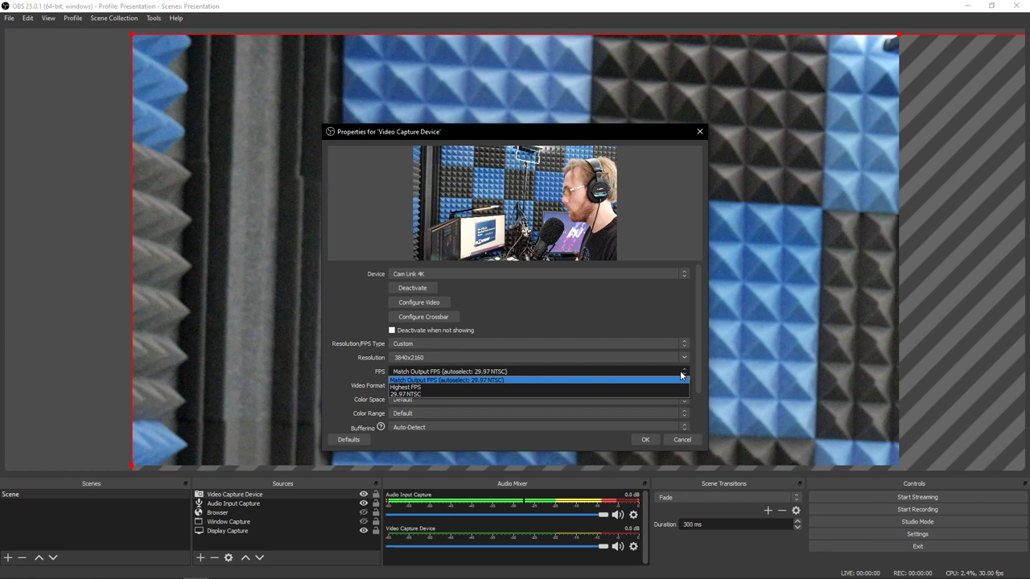
mouse_move(668, 383)
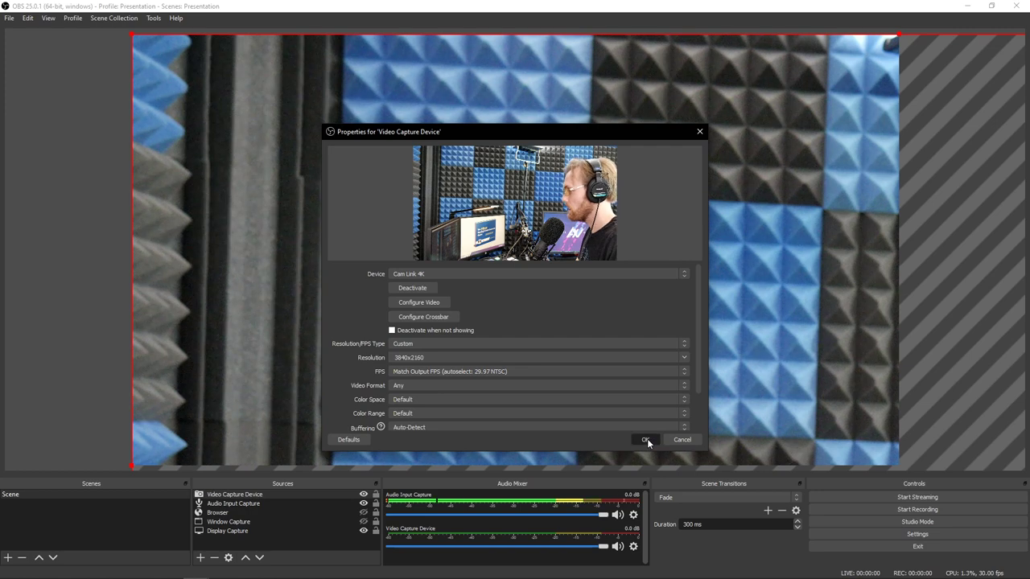
left_click(647, 441)
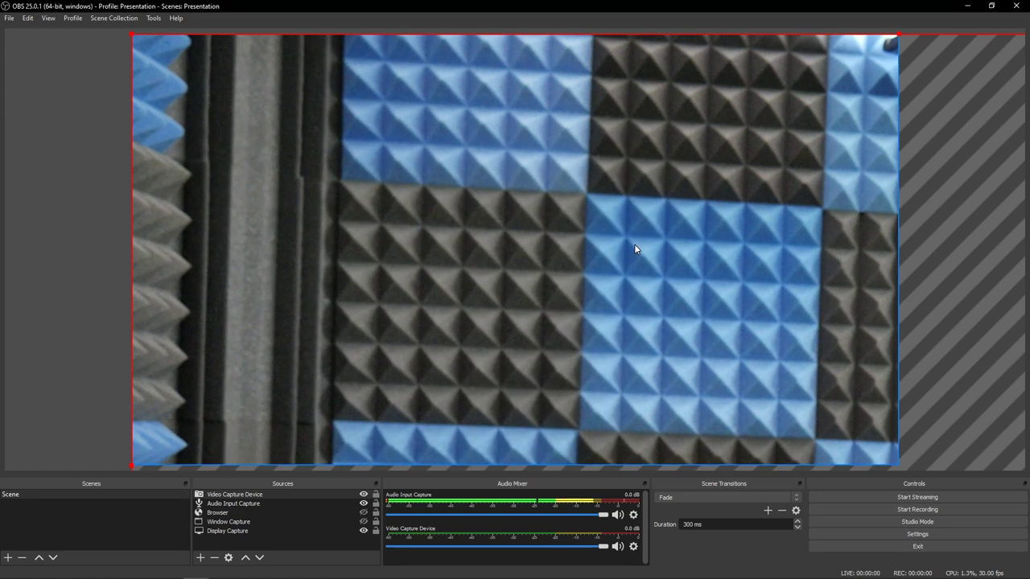
mouse_move(400, 158)
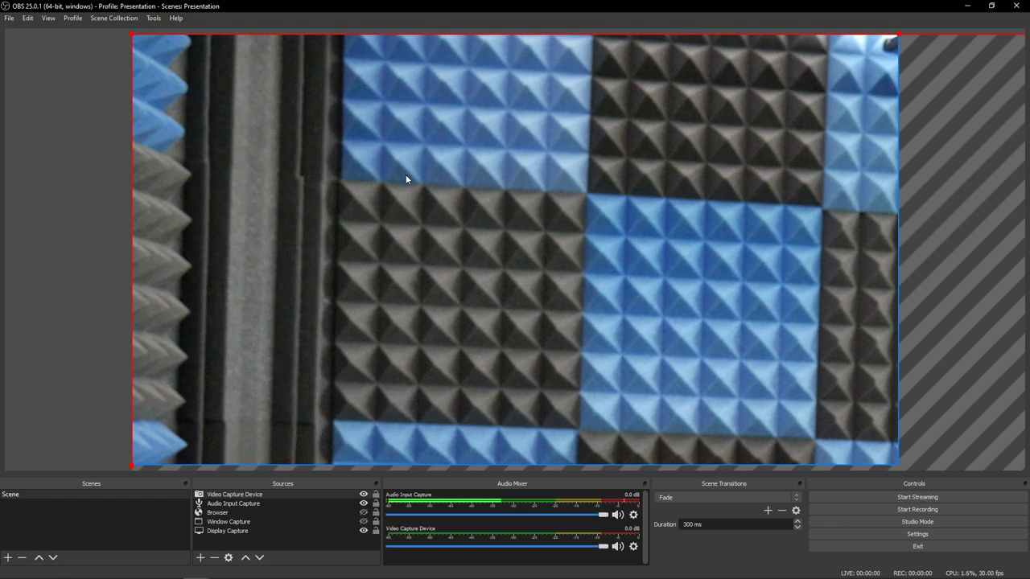
Fit the Video Capture Device webcam source to the full canvas via Transform > Fit to Screen
right_click(405, 180)
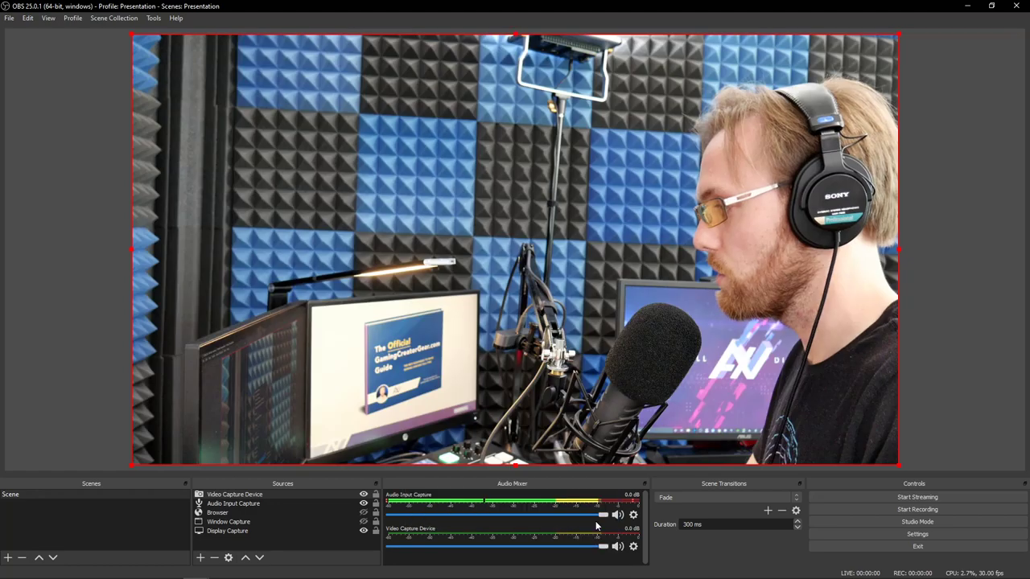
mouse_move(875, 450)
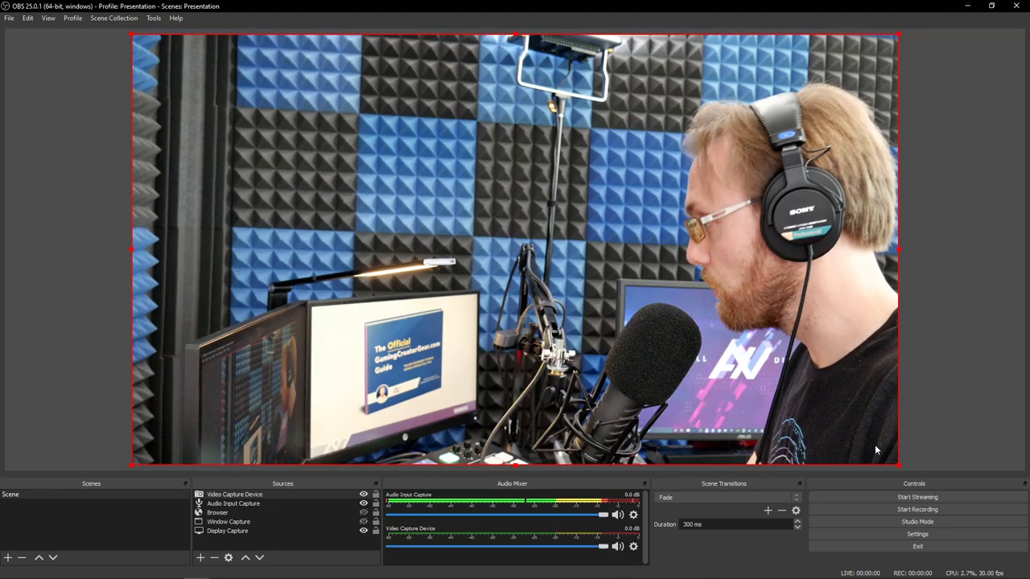
mouse_move(900, 470)
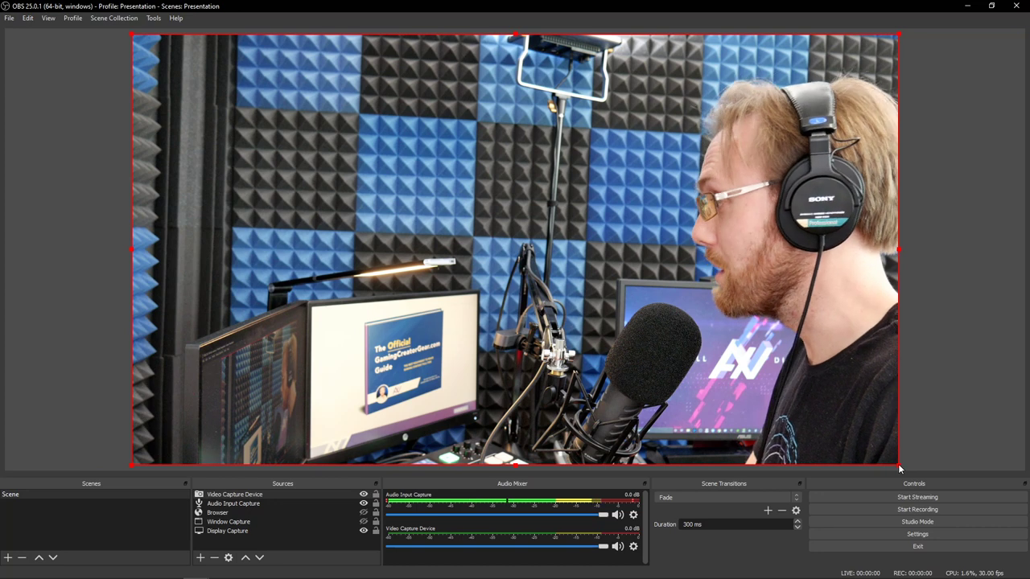